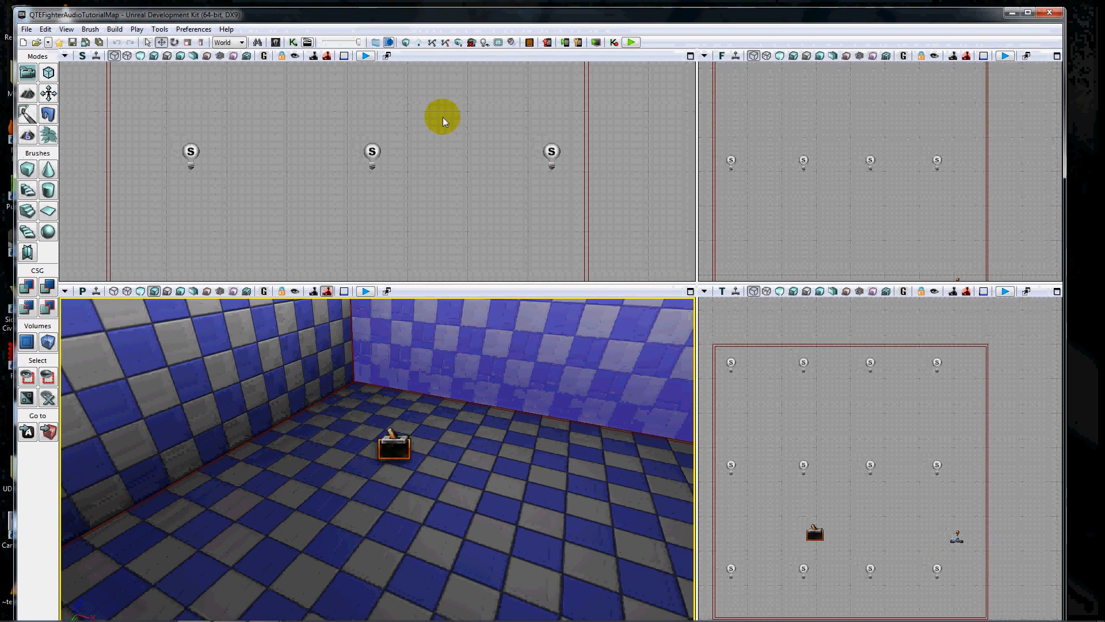
pyautogui.moveTo(611, 289)
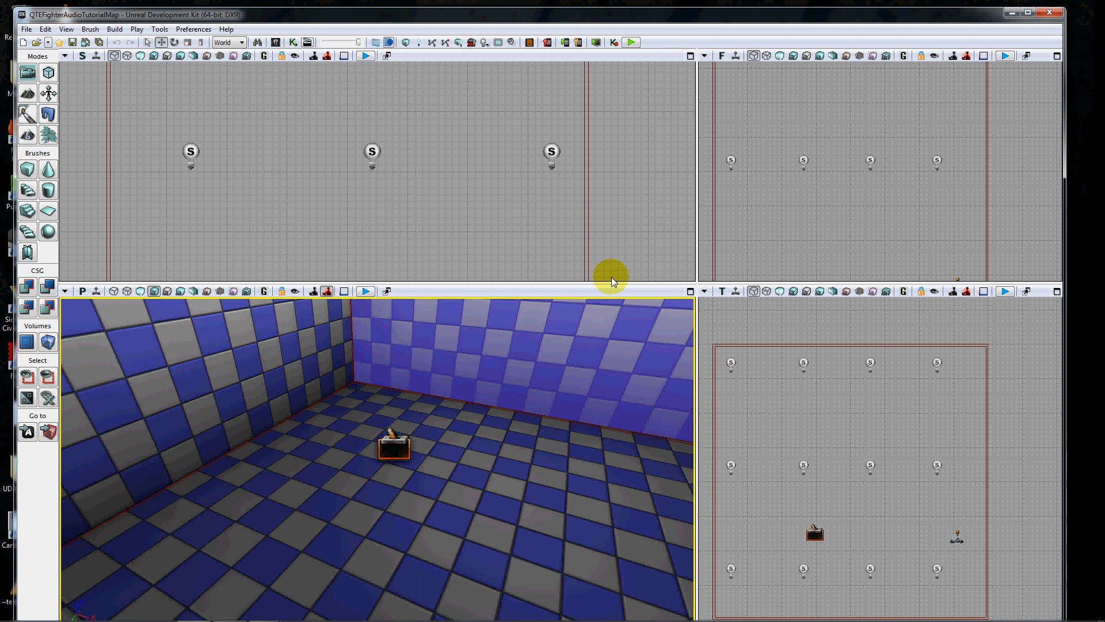
pyautogui.moveTo(455, 421)
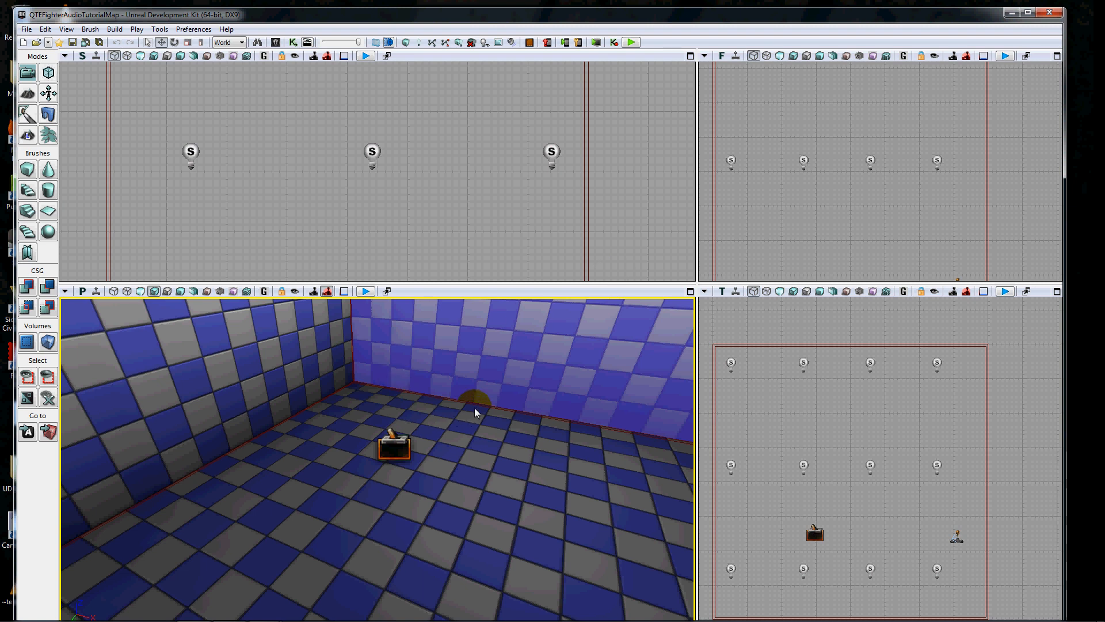
pyautogui.moveTo(476, 410)
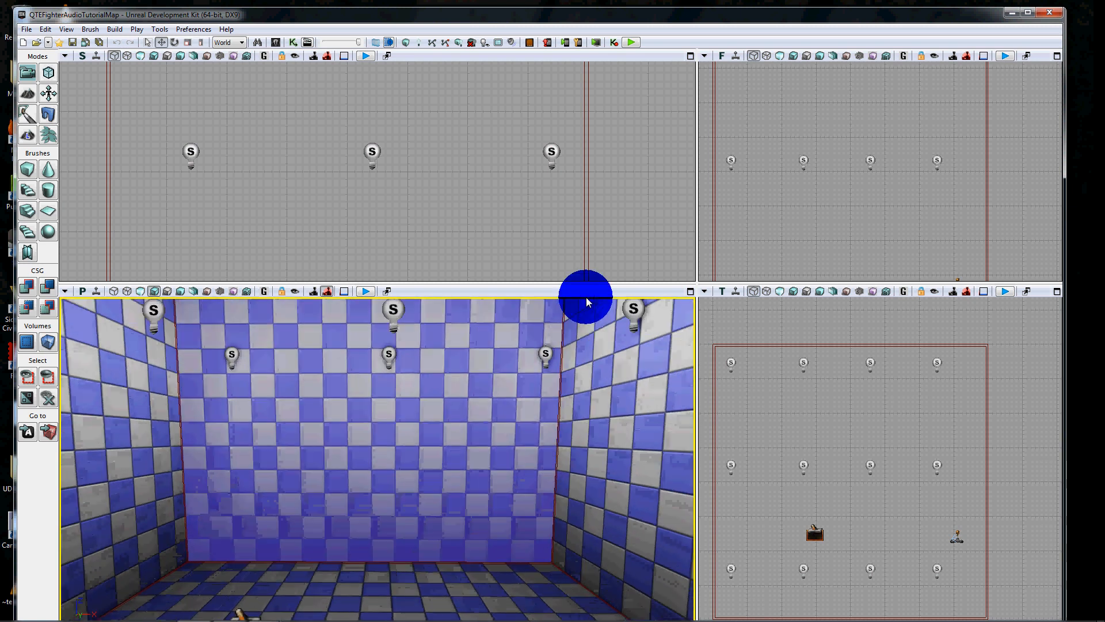
# Look around the room in the viewport, then bring up the Main_Sequence Kismet window.
pyautogui.moveTo(585, 296); pyautogui.dragTo(560, 475)
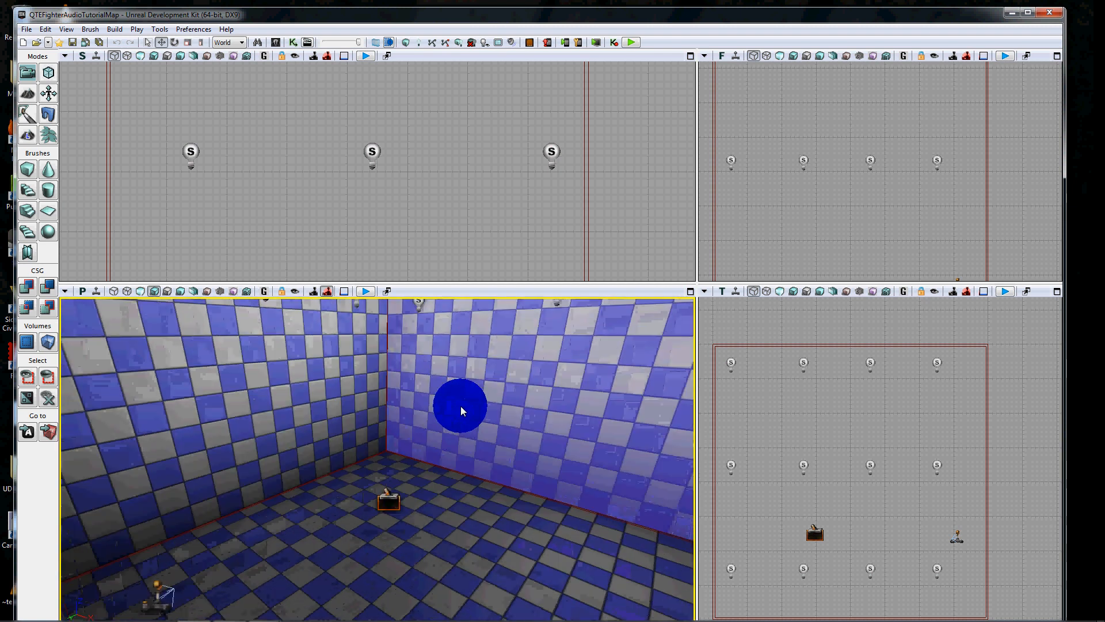
pyautogui.moveTo(462, 411); pyautogui.dragTo(518, 499)
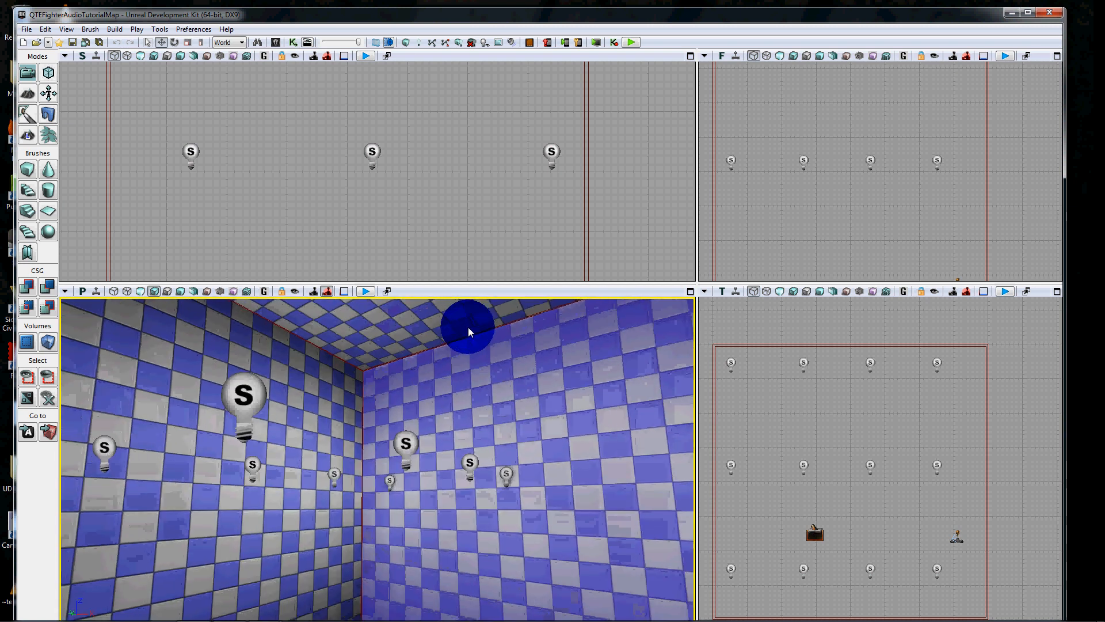
pyautogui.moveTo(469, 332); pyautogui.dragTo(557, 386)
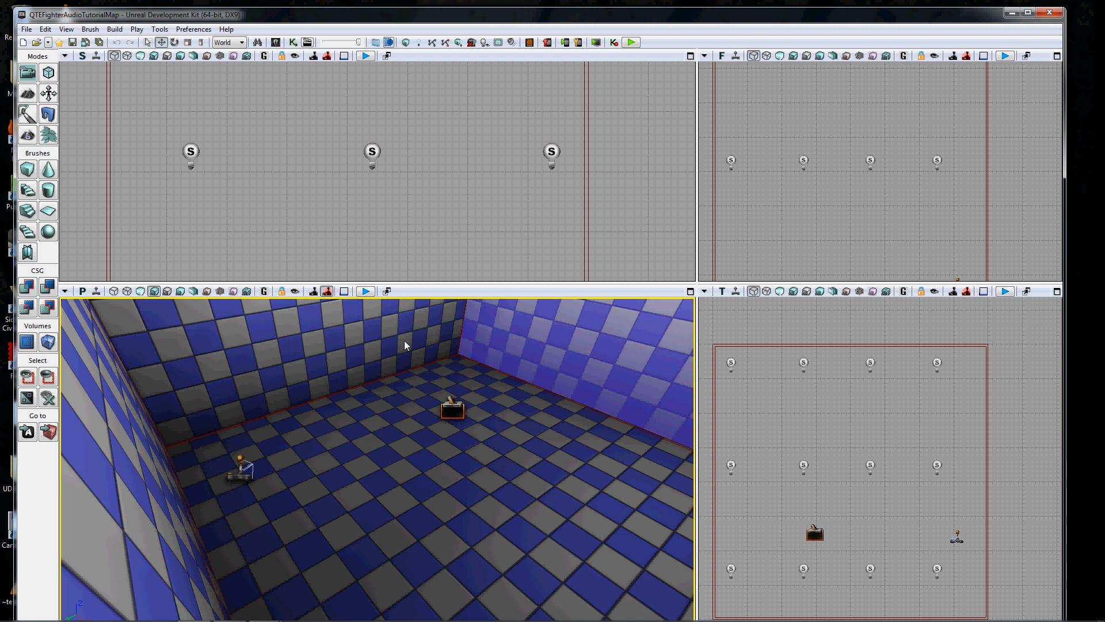
pyautogui.click(308, 42)
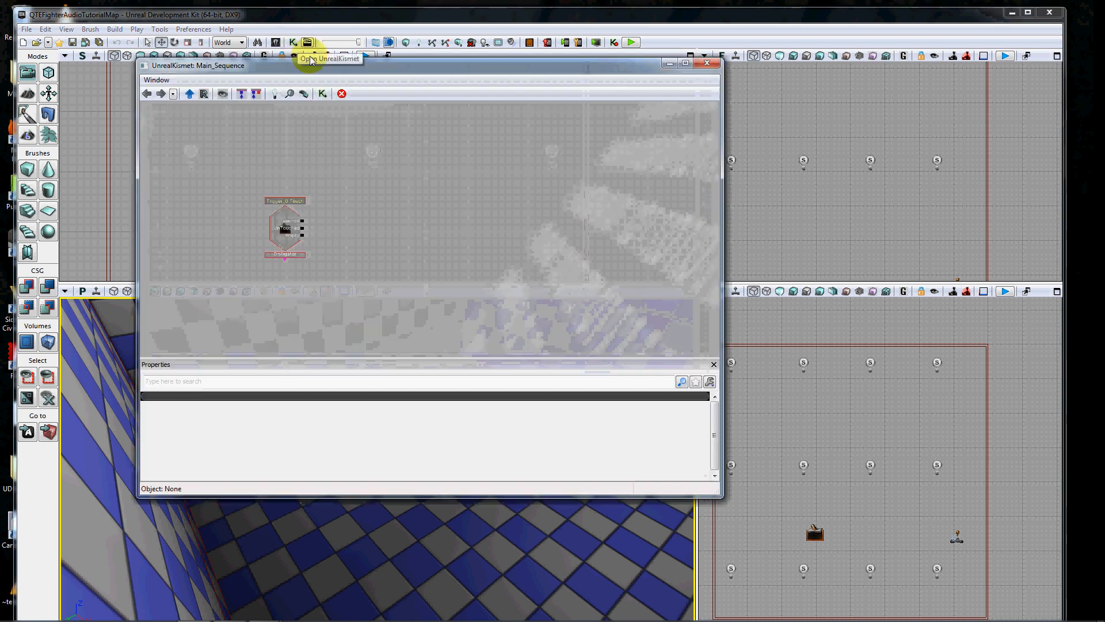
pyautogui.click(284, 215)
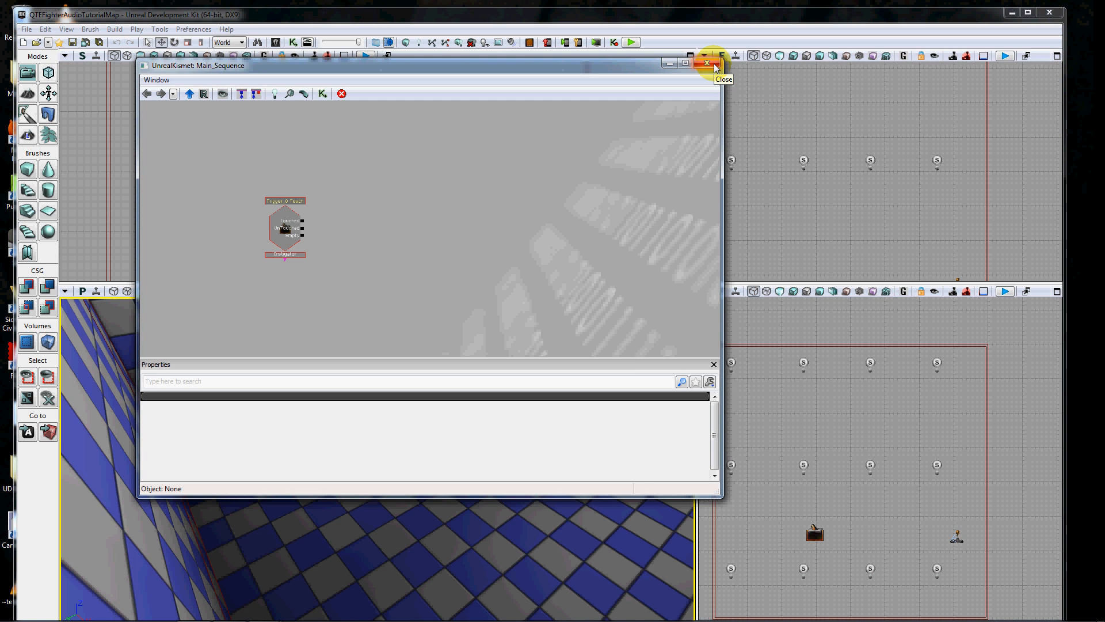
pyautogui.moveTo(481, 60)
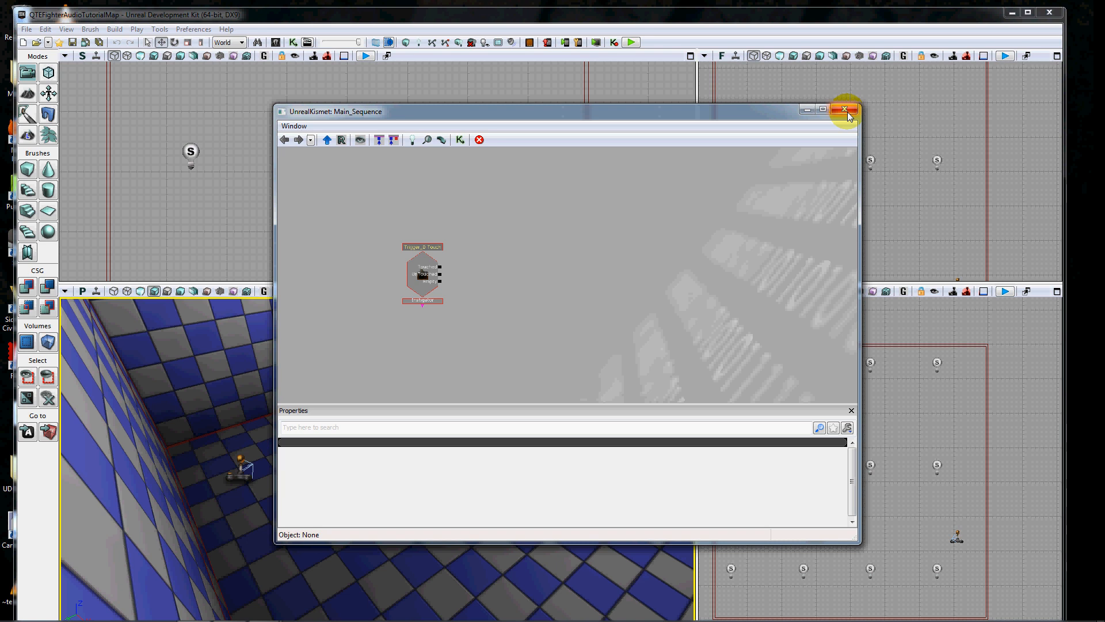
pyautogui.moveTo(846, 111)
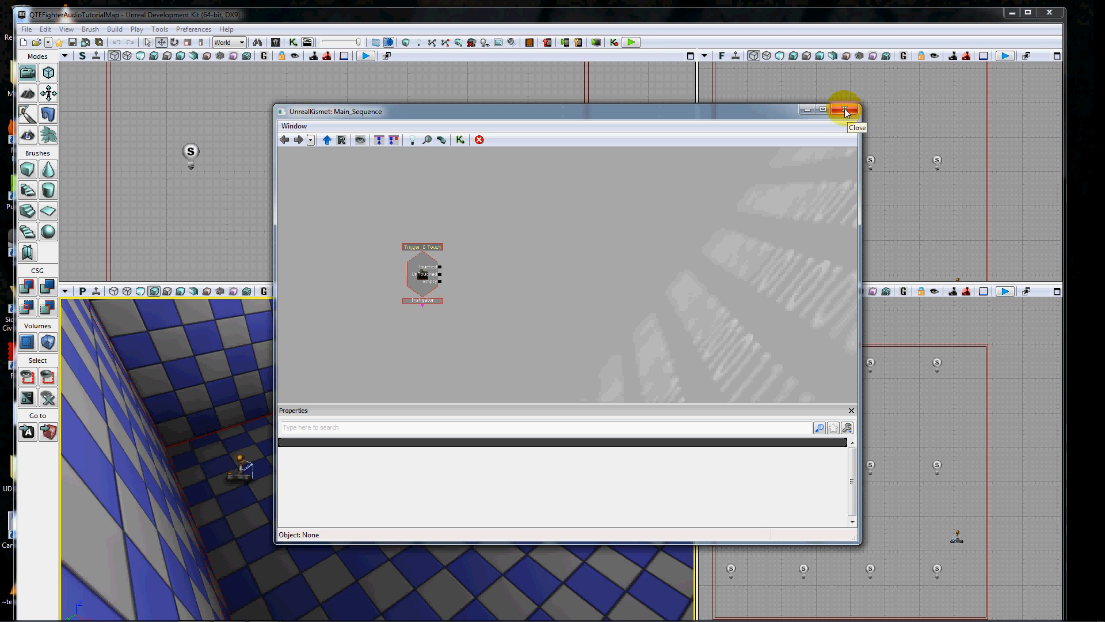
pyautogui.moveTo(591, 122)
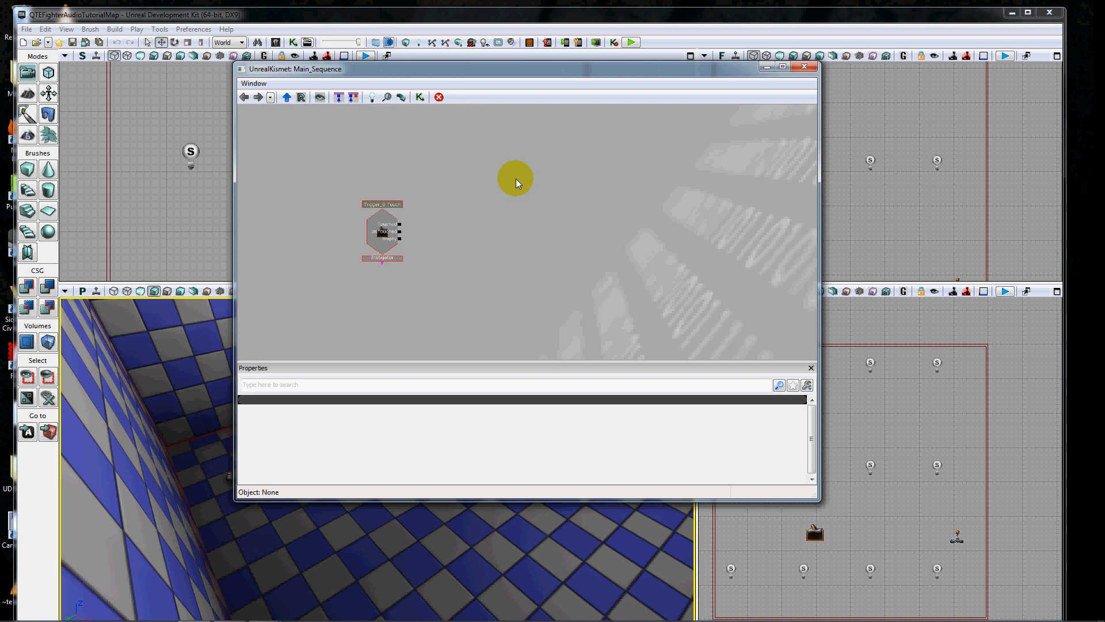
pyautogui.rightClick(516, 178)
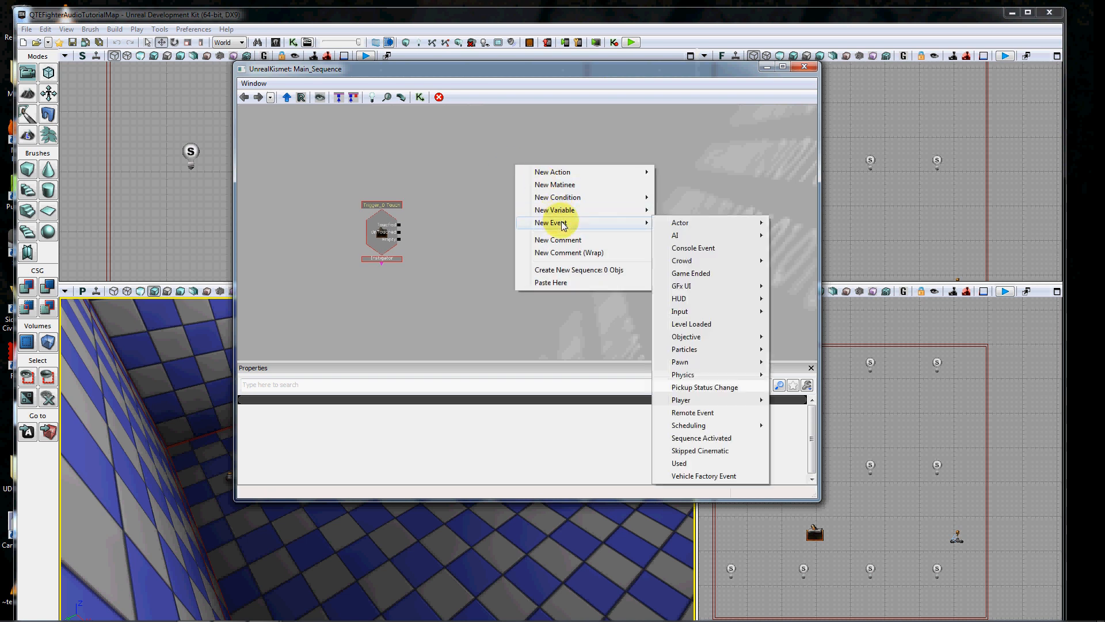
pyautogui.moveTo(709, 311)
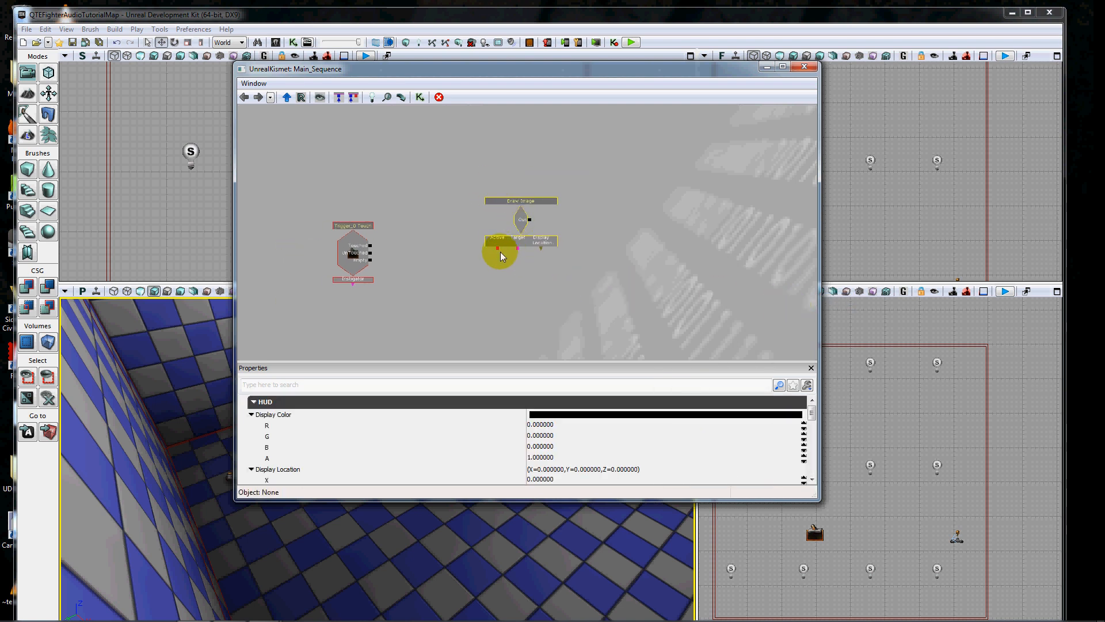
pyautogui.click(519, 219)
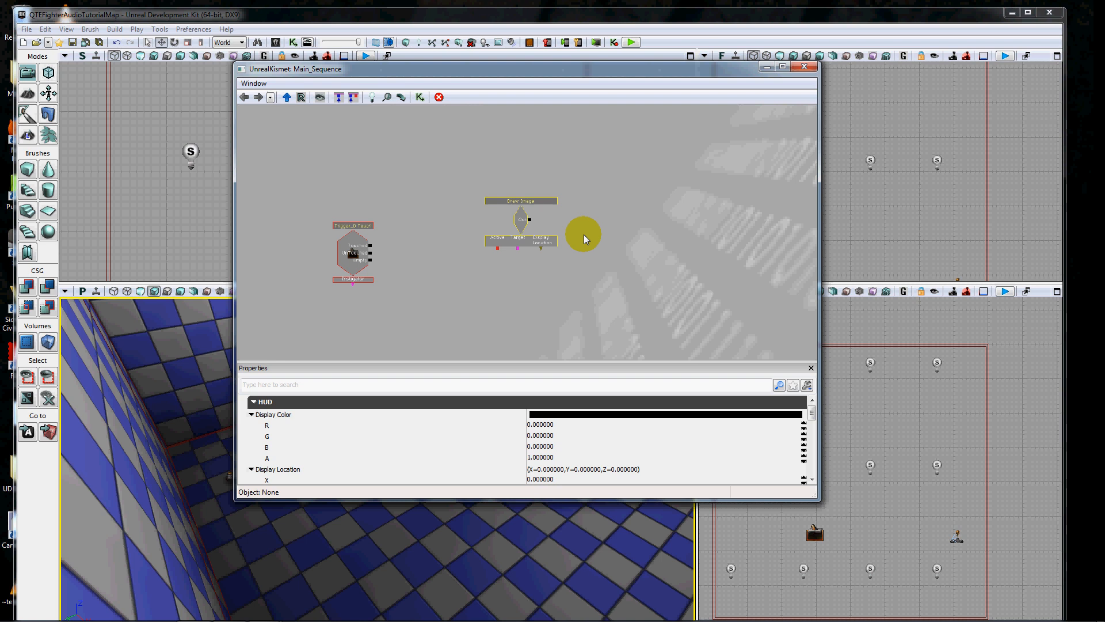
pyautogui.moveTo(583, 236); pyautogui.dragTo(545, 229)
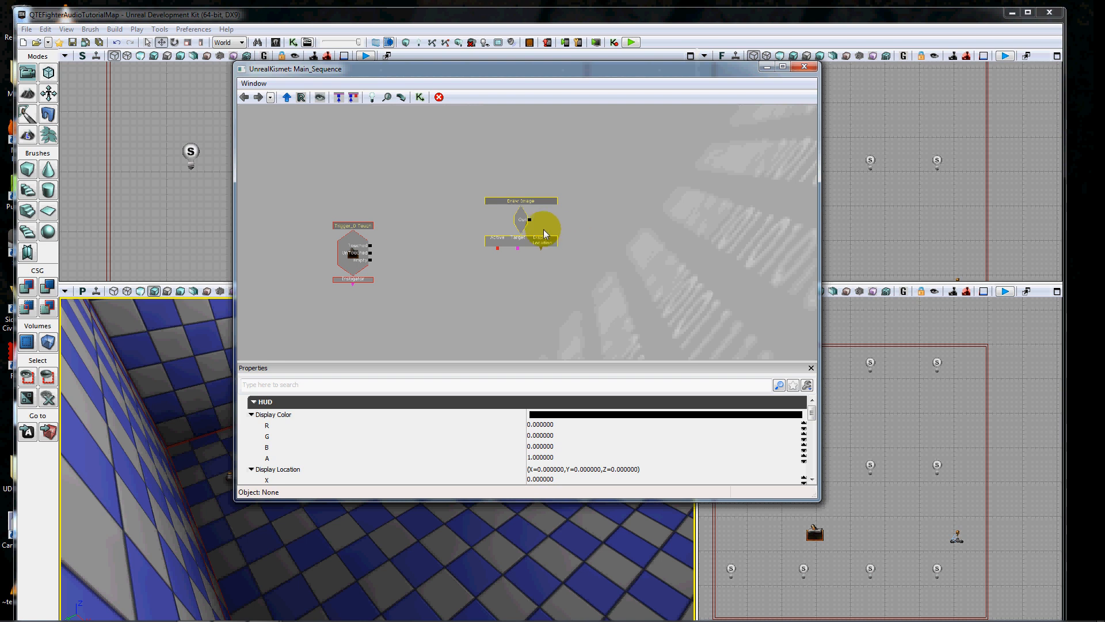
pyautogui.click(521, 221)
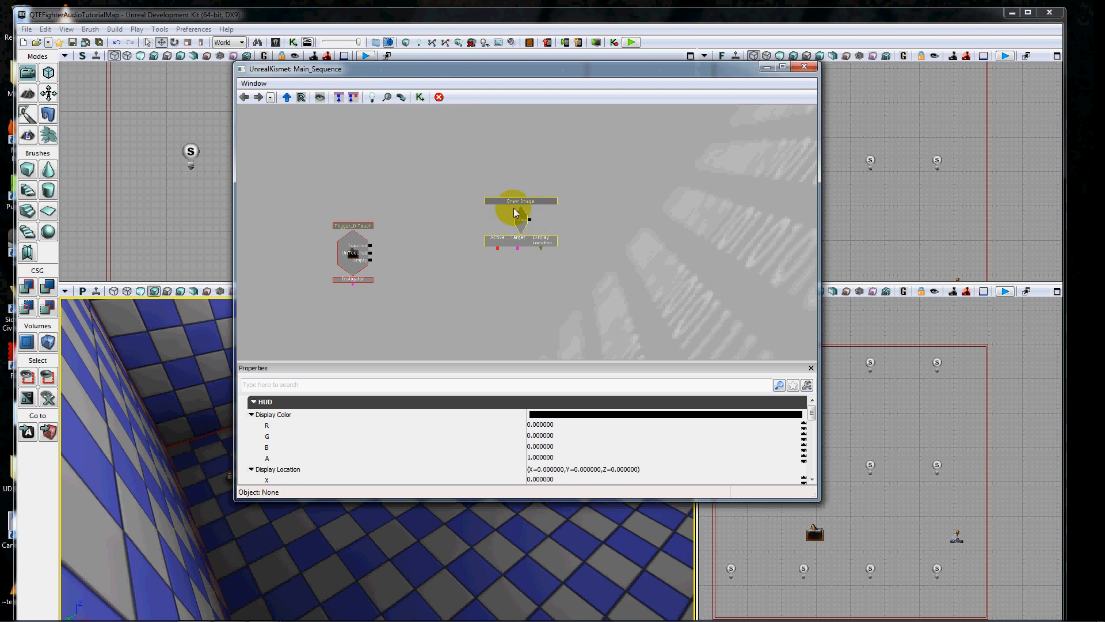
pyautogui.click(520, 200)
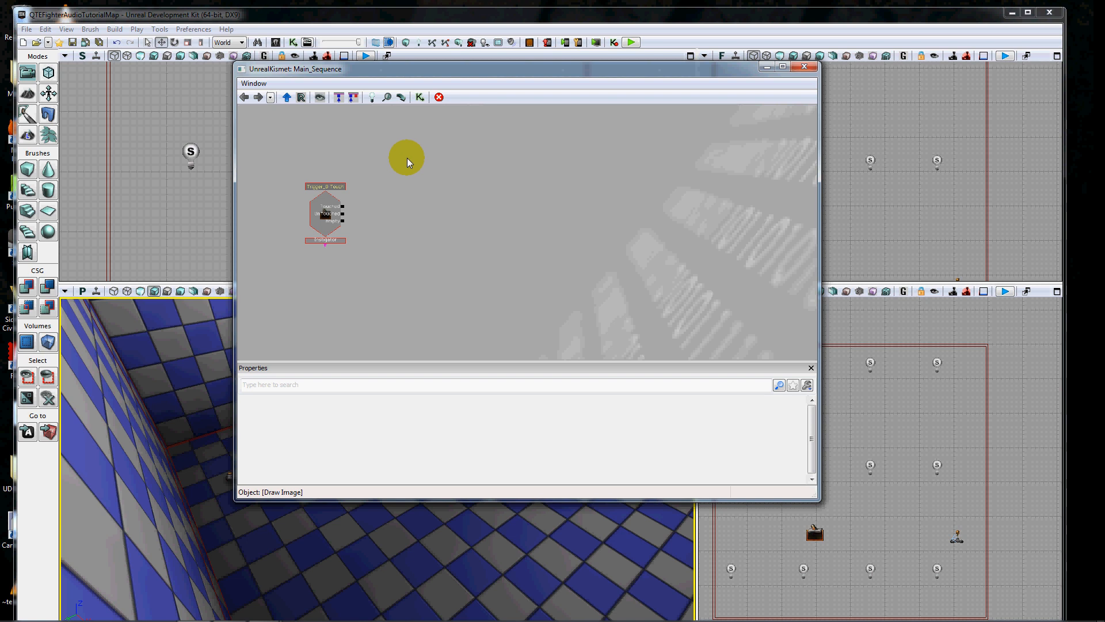
# Add a New Action > 2D > Add 2D Image node beside the Trigger_0 Touch event.
pyautogui.rightClick(407, 159)
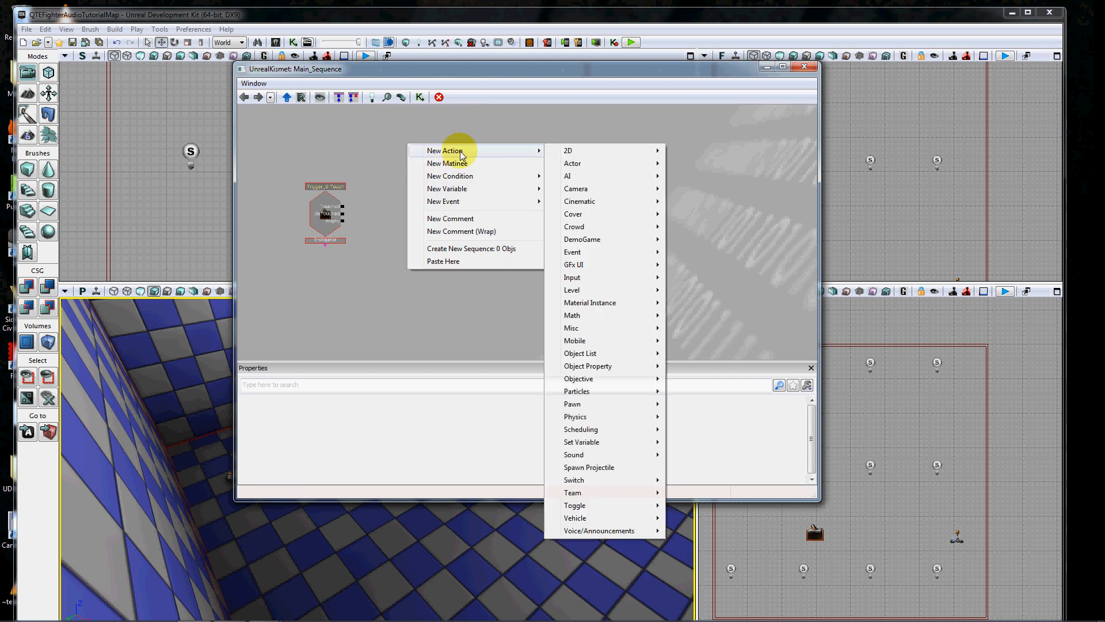
pyautogui.moveTo(601, 149)
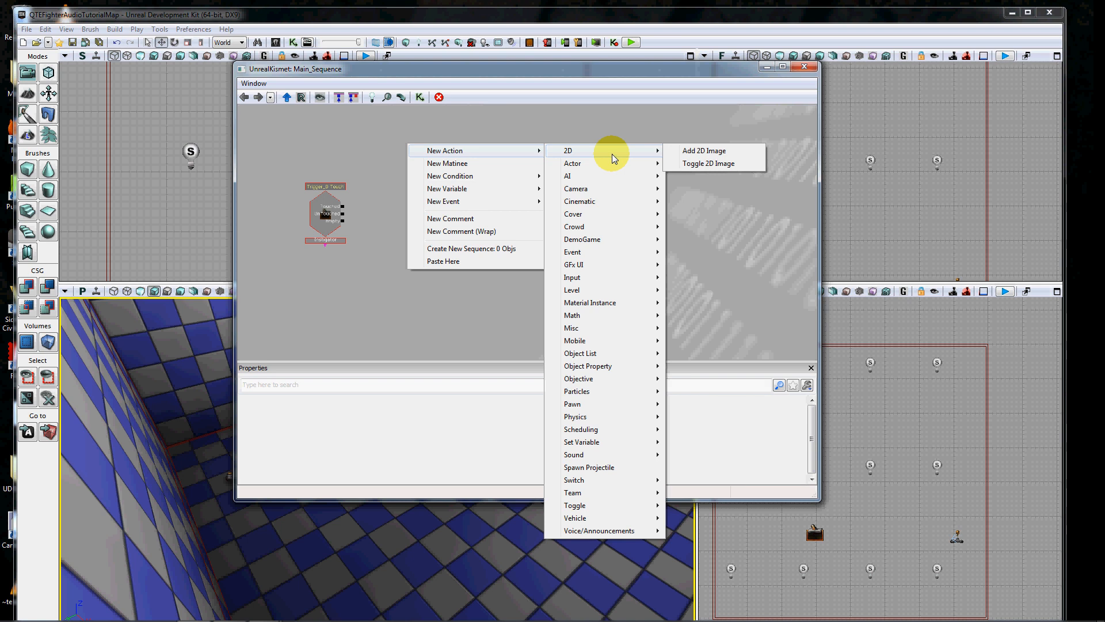
pyautogui.moveTo(707, 155)
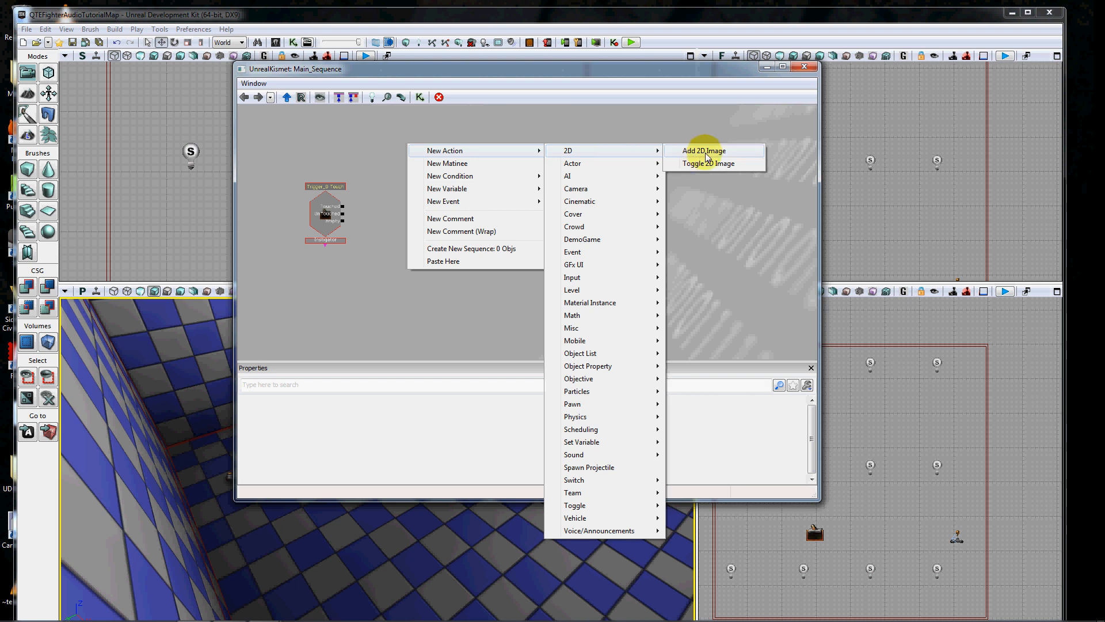
pyautogui.moveTo(707, 167)
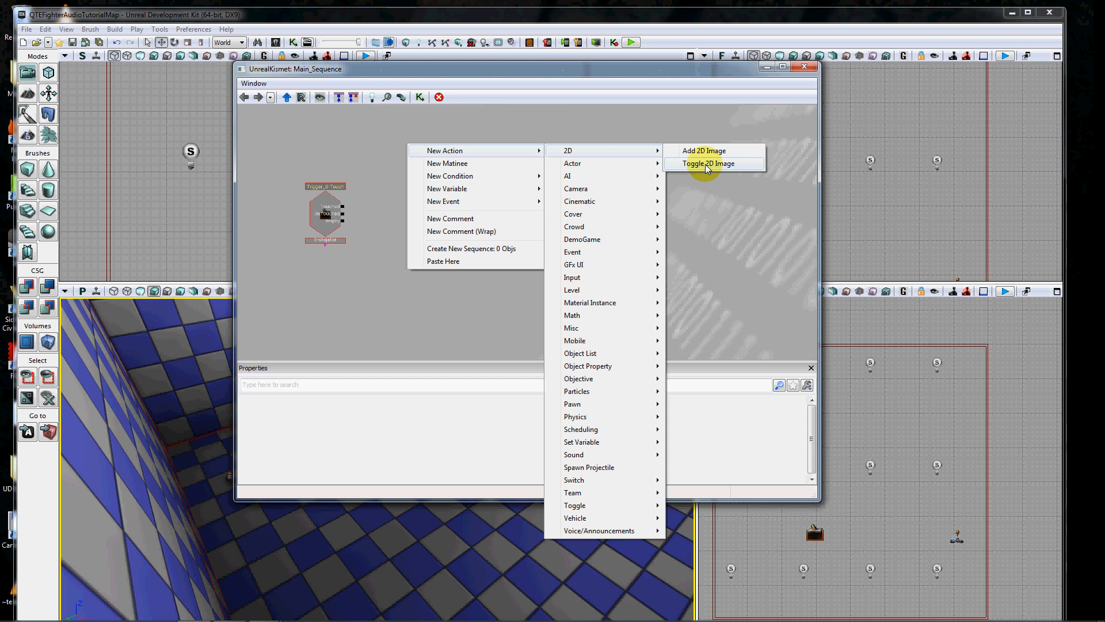
pyautogui.moveTo(713, 157)
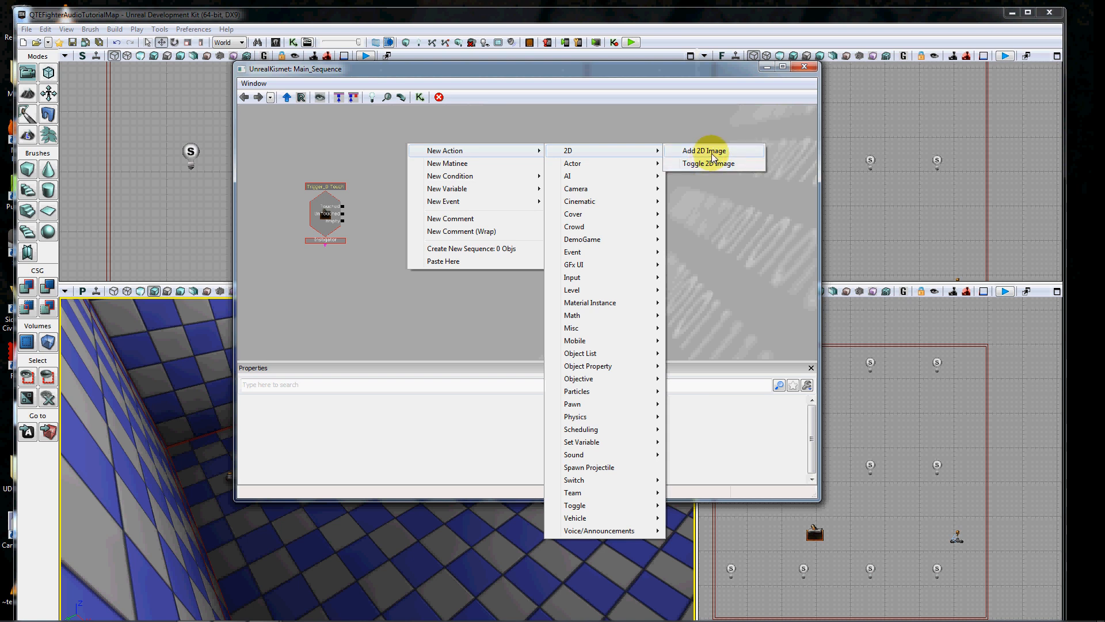
pyautogui.click(704, 150)
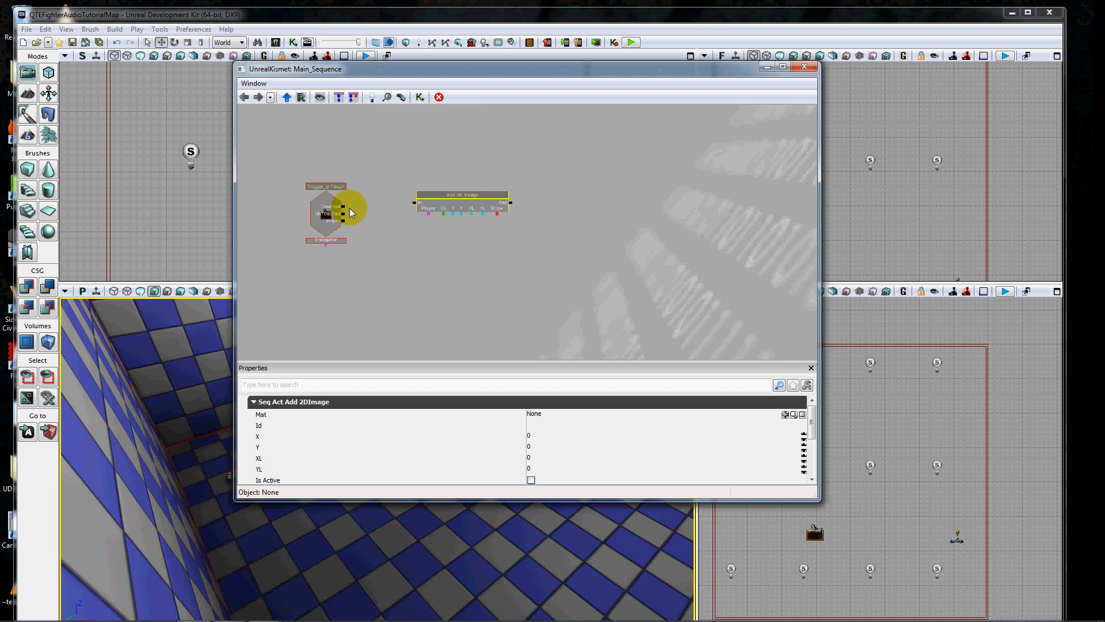
# Wire Trigger_0 Touch's Touched output to the Add 2D Image action's In input.
pyautogui.moveTo(341, 206); pyautogui.dragTo(418, 202)
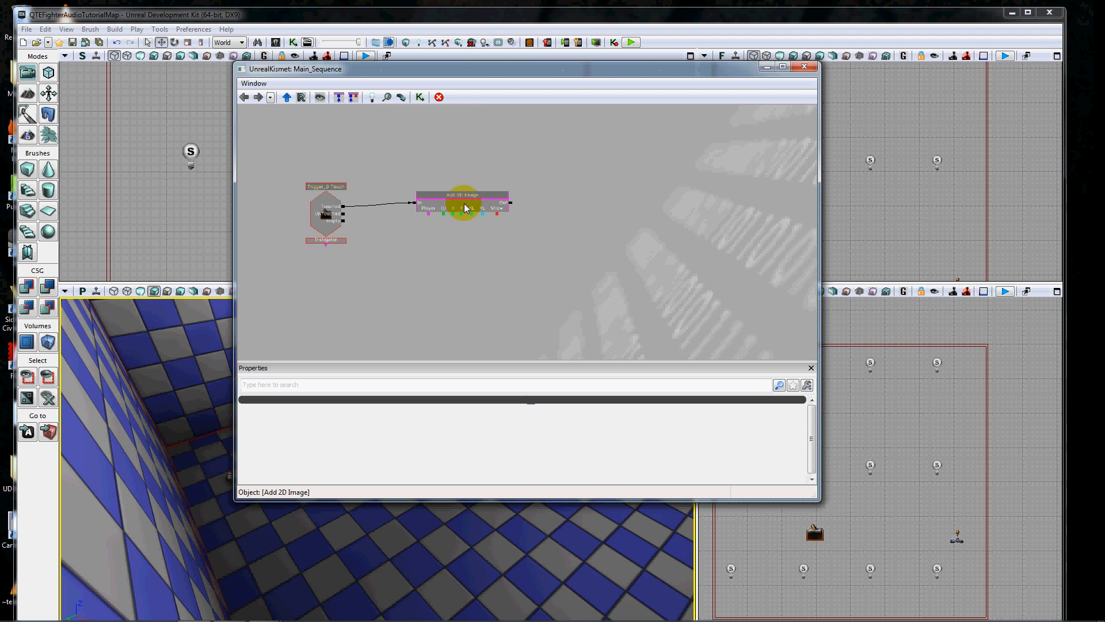
pyautogui.moveTo(479, 206)
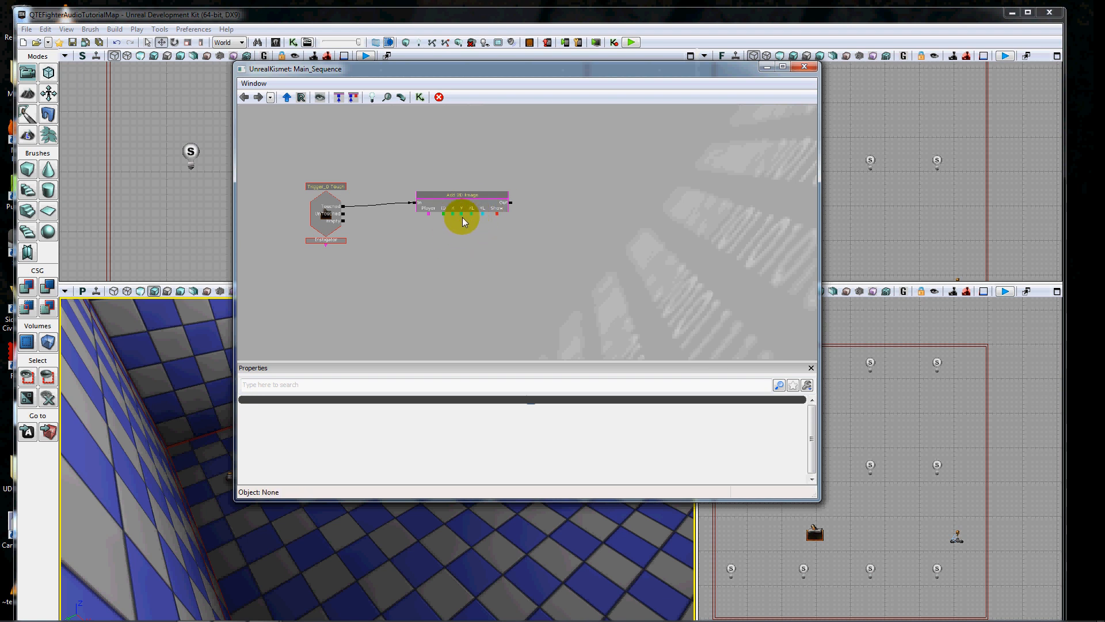
pyautogui.click(326, 217)
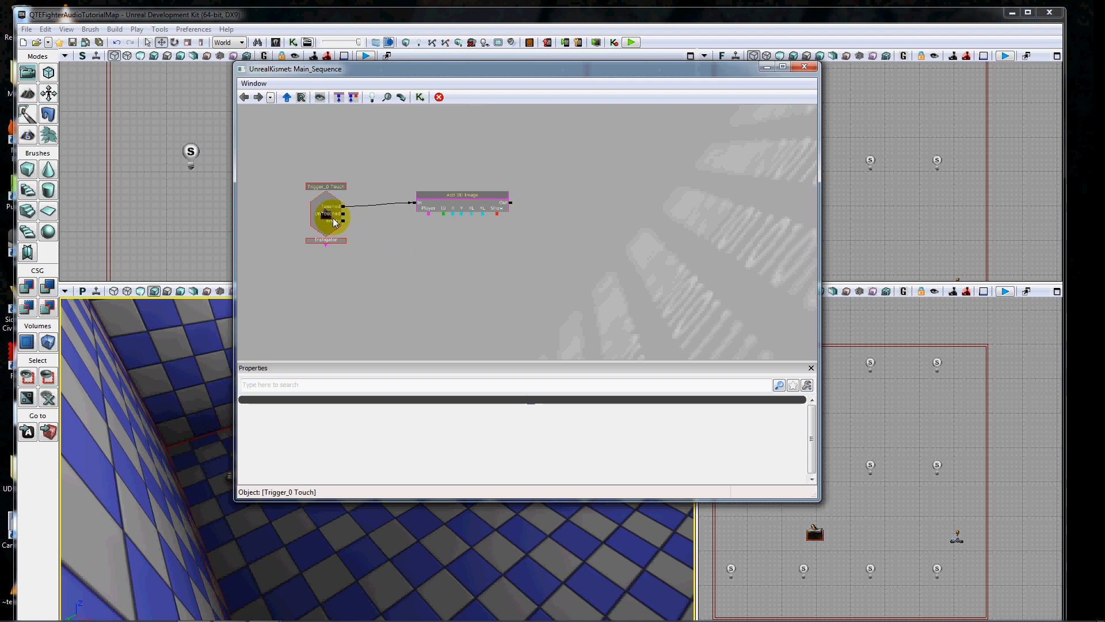
pyautogui.click(460, 198)
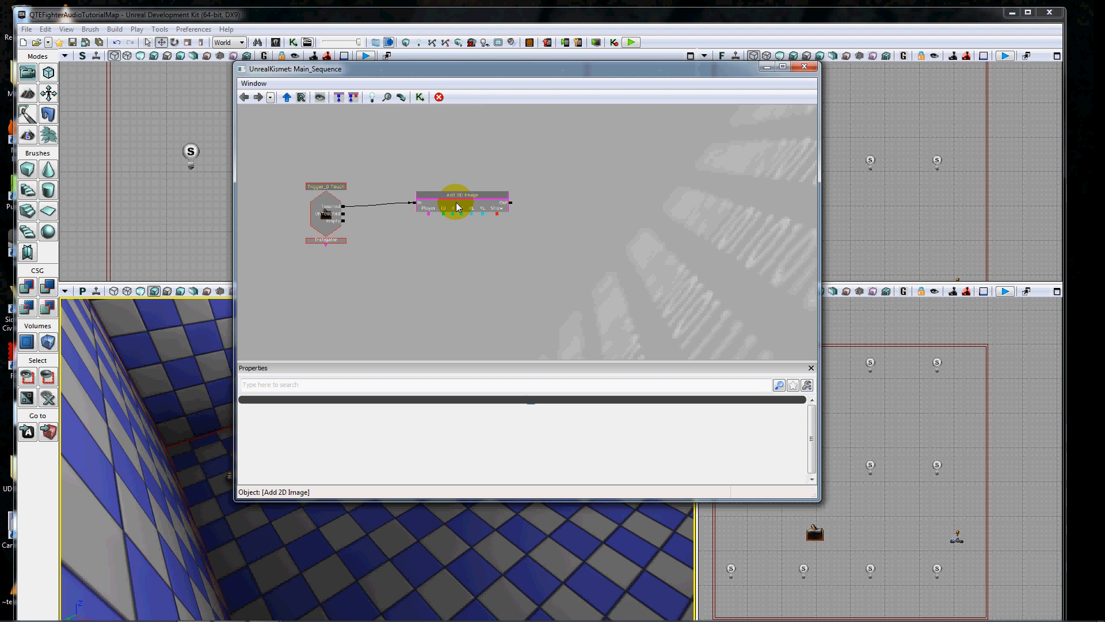
pyautogui.moveTo(458, 212)
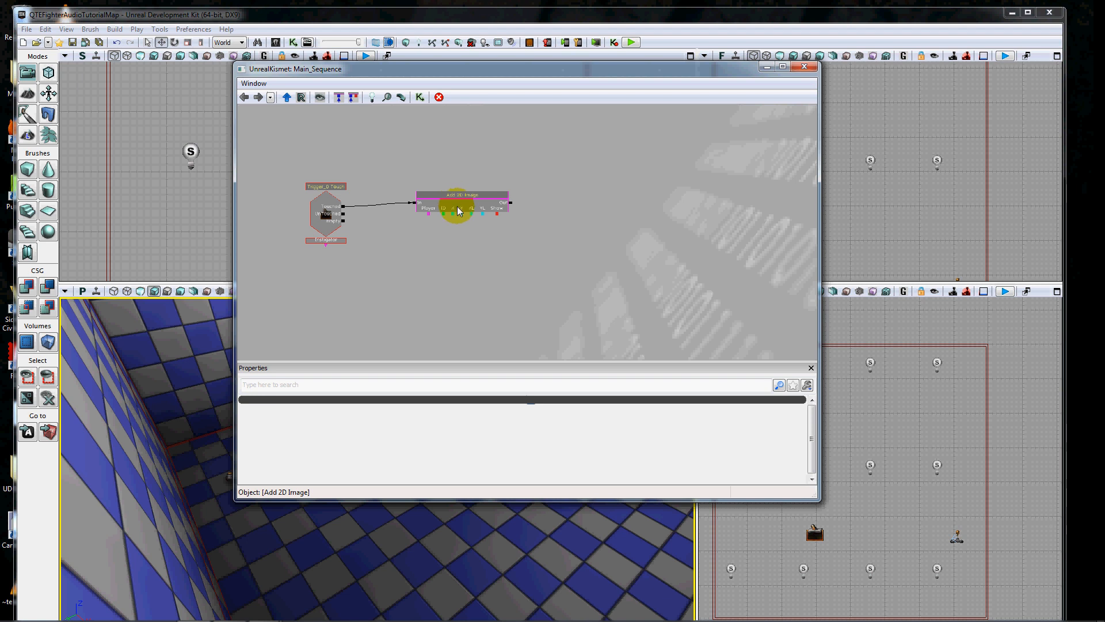
pyautogui.click(518, 288)
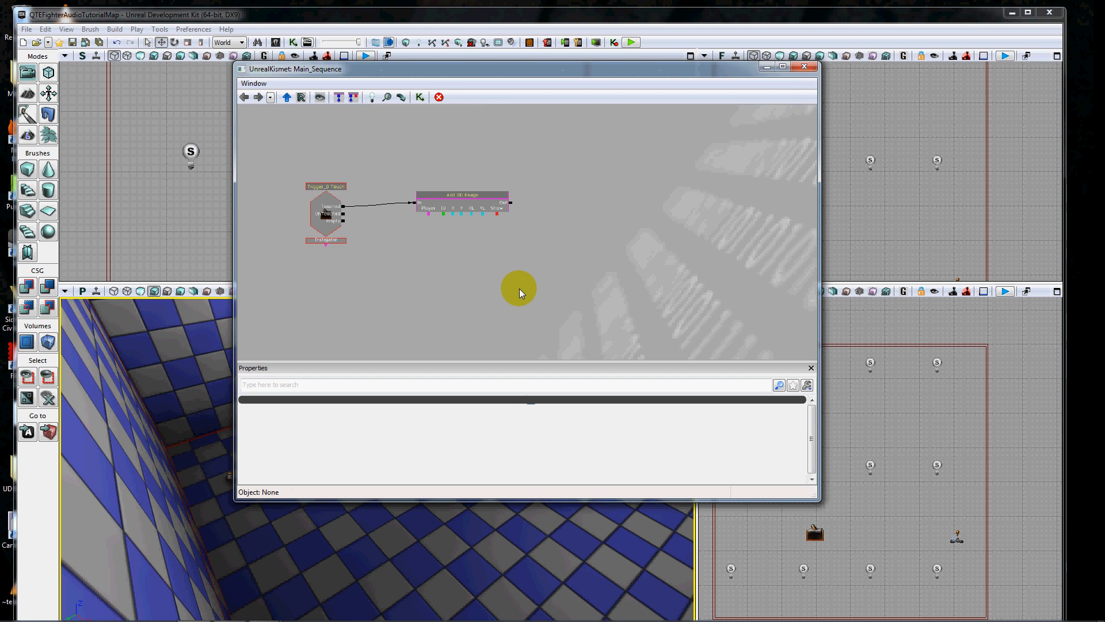
pyautogui.moveTo(507, 68)
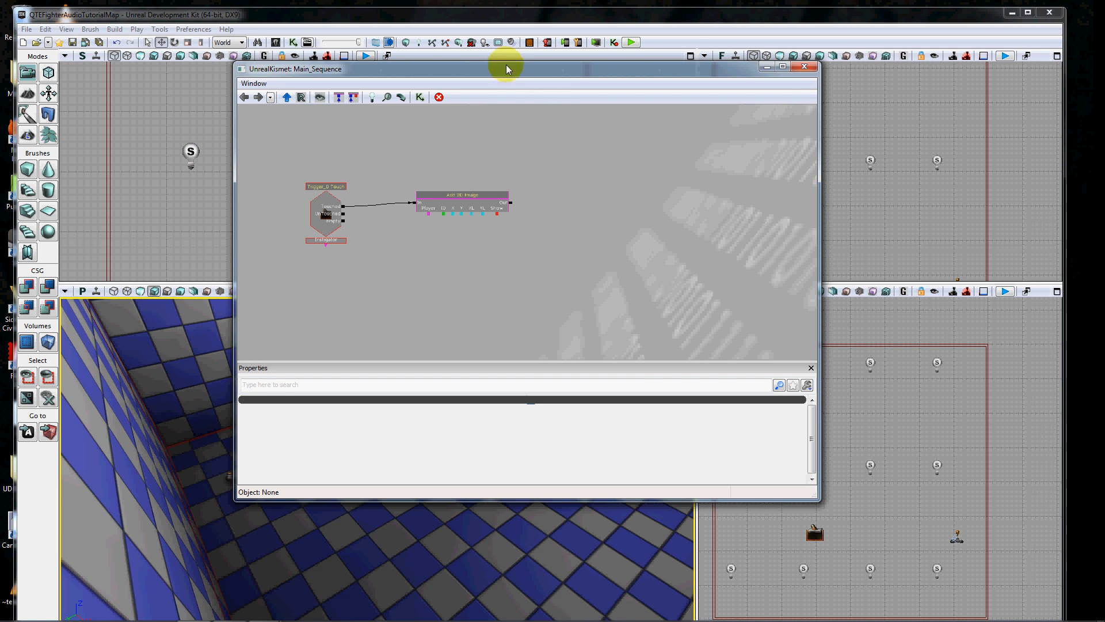
# Shift the Kismet window right to reveal the level trigger and inspect the two sequence nodes.
pyautogui.moveTo(507, 68); pyautogui.dragTo(698, 140)
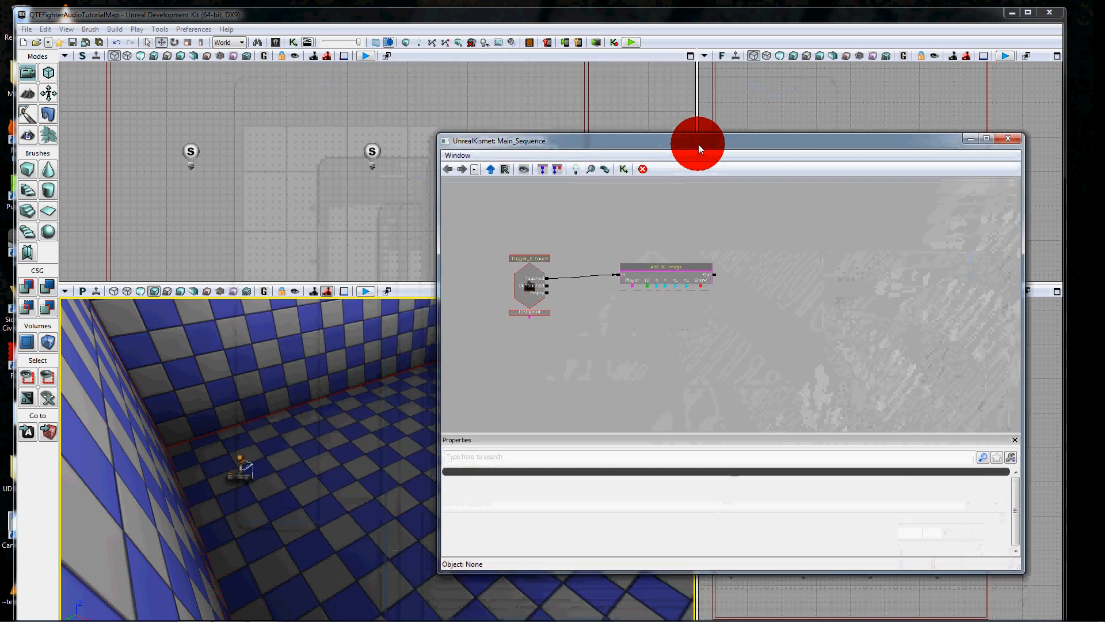
pyautogui.click(528, 285)
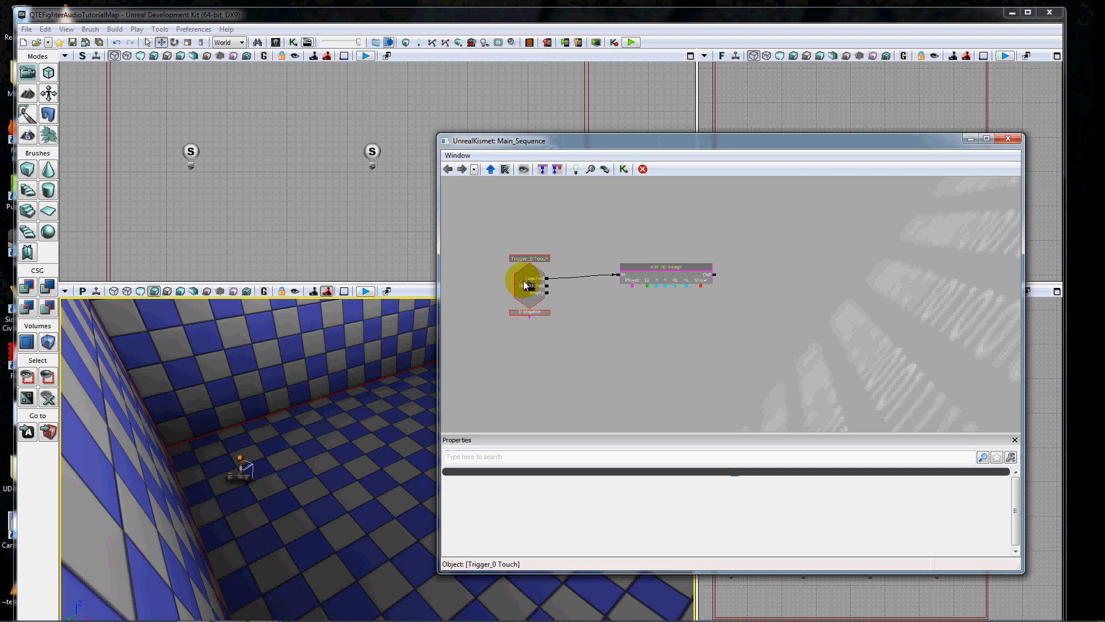
pyautogui.click(557, 306)
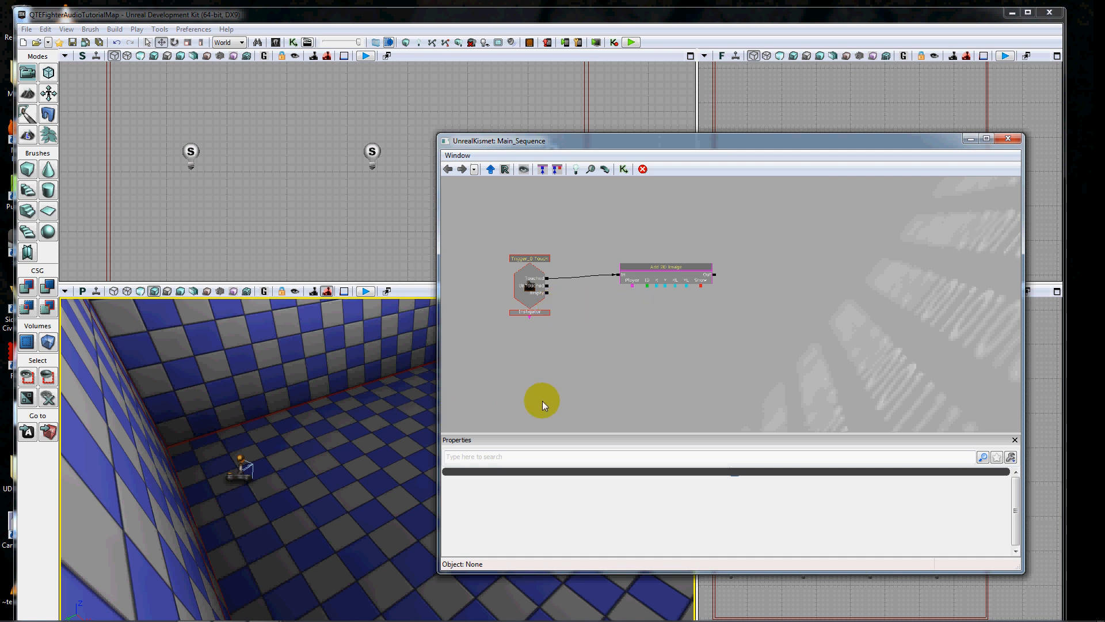
pyautogui.click(662, 276)
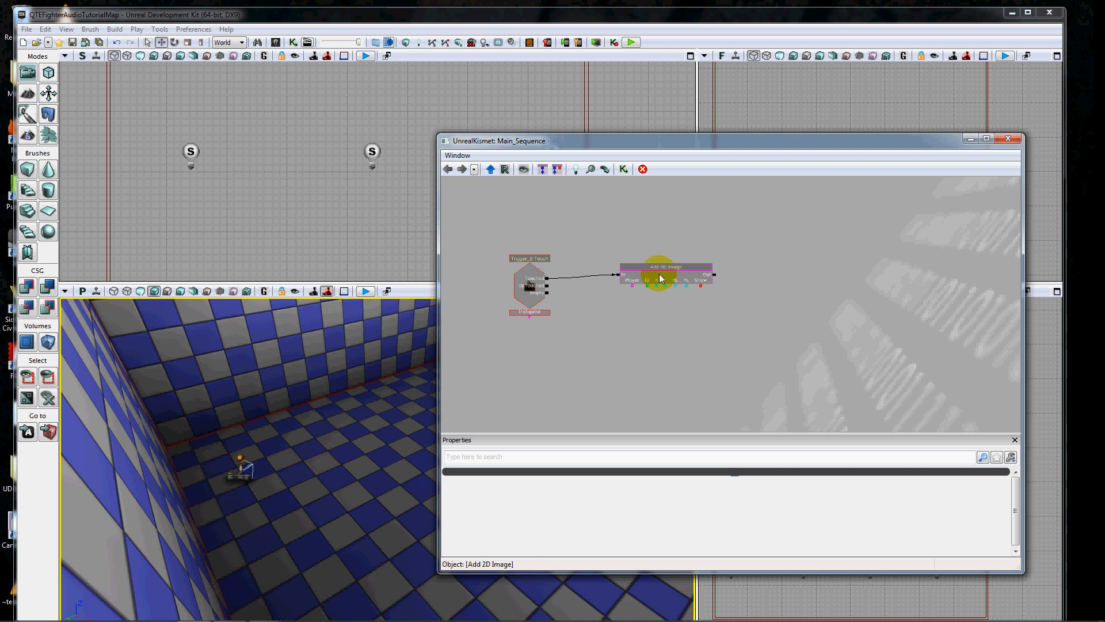
pyautogui.click(298, 499)
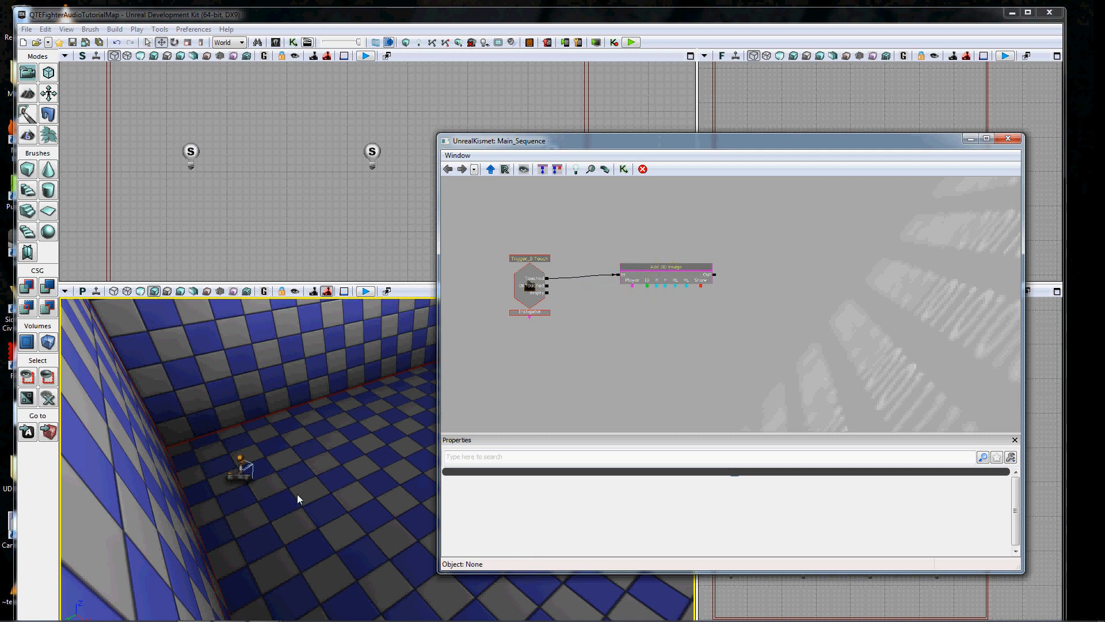
pyautogui.moveTo(282, 490)
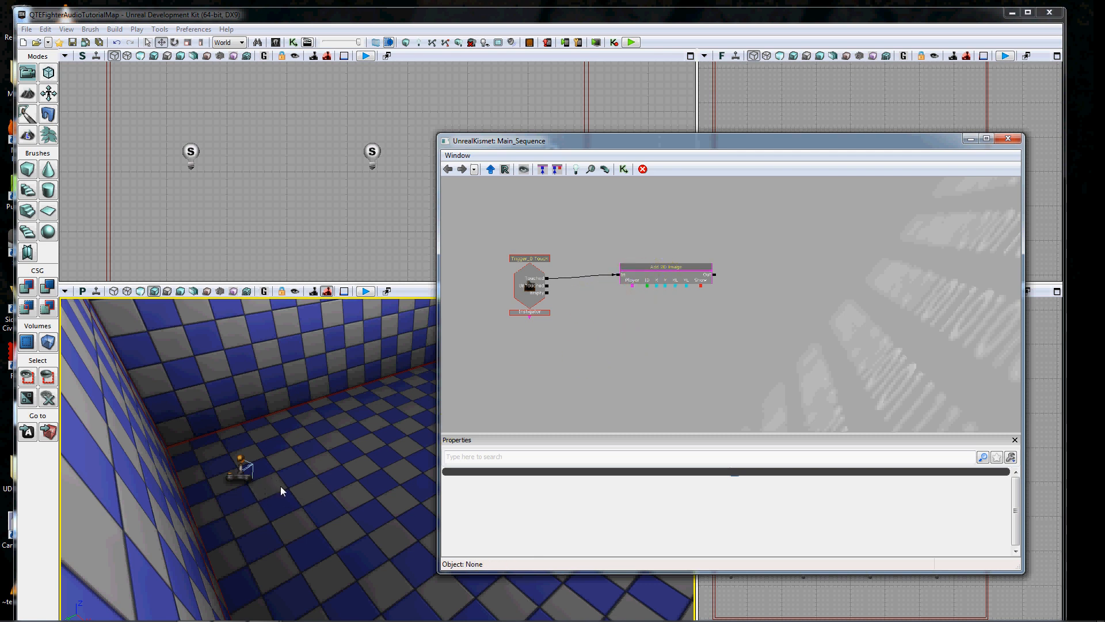
pyautogui.moveTo(261, 493)
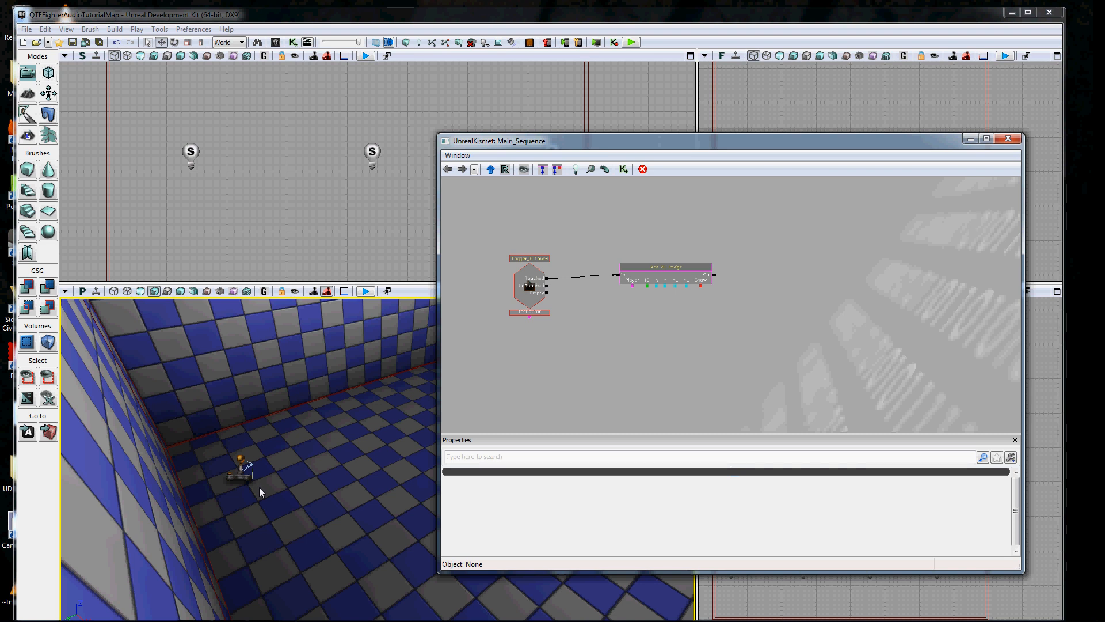
pyautogui.click(668, 272)
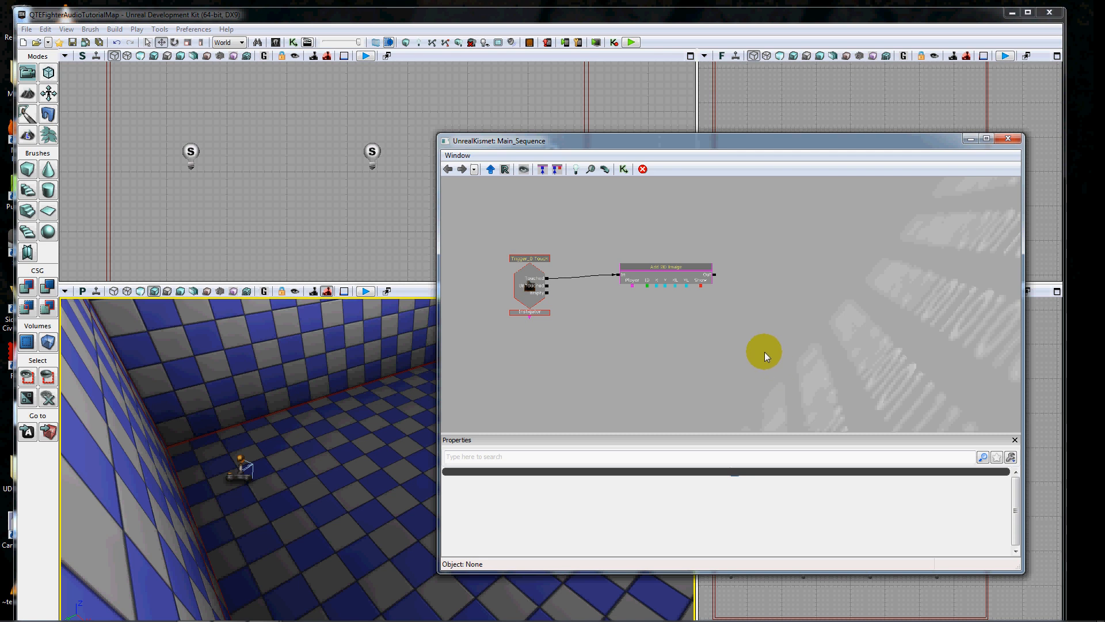
# Give Trigger_0 Touch the Obj Comment 'Triggered' with Output Obj Comment To Screen ticked.
pyautogui.click(529, 285)
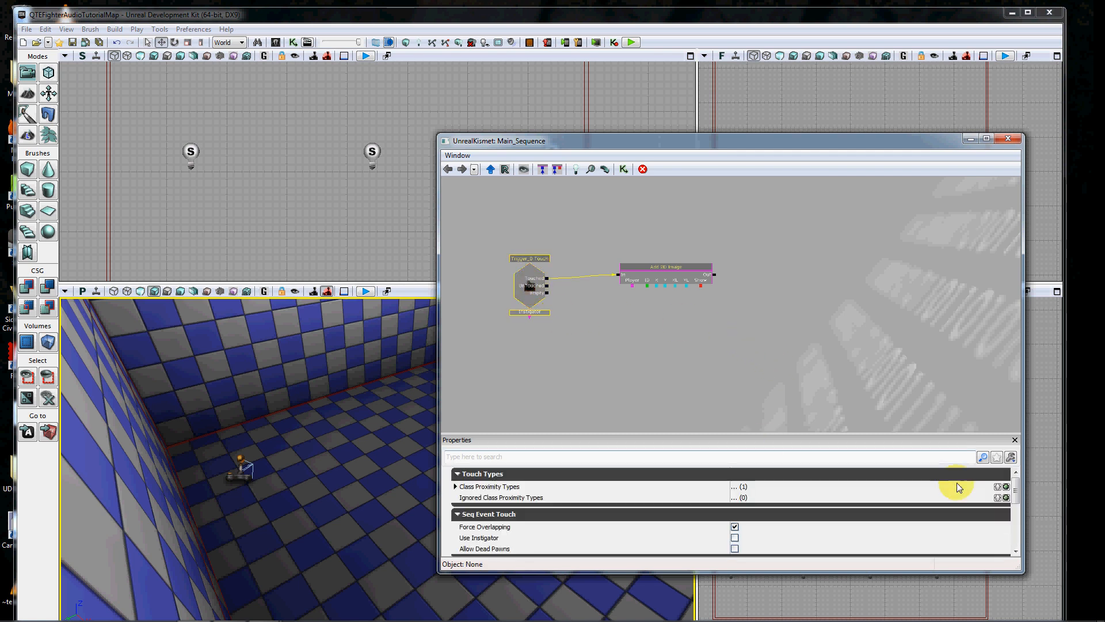
pyautogui.scroll(-3)
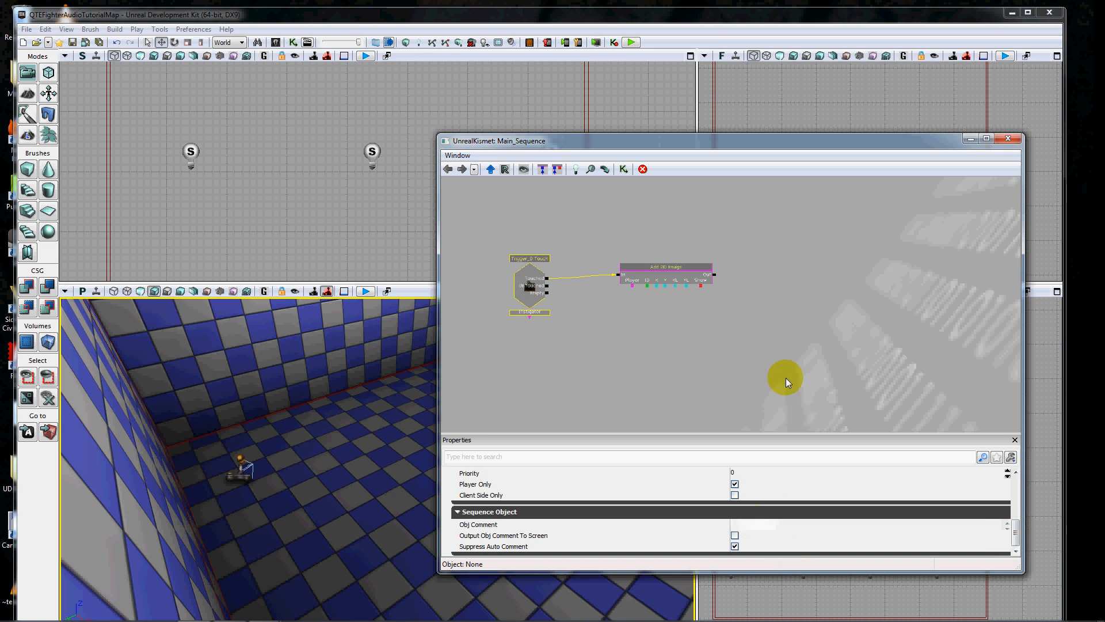
pyautogui.click(782, 522)
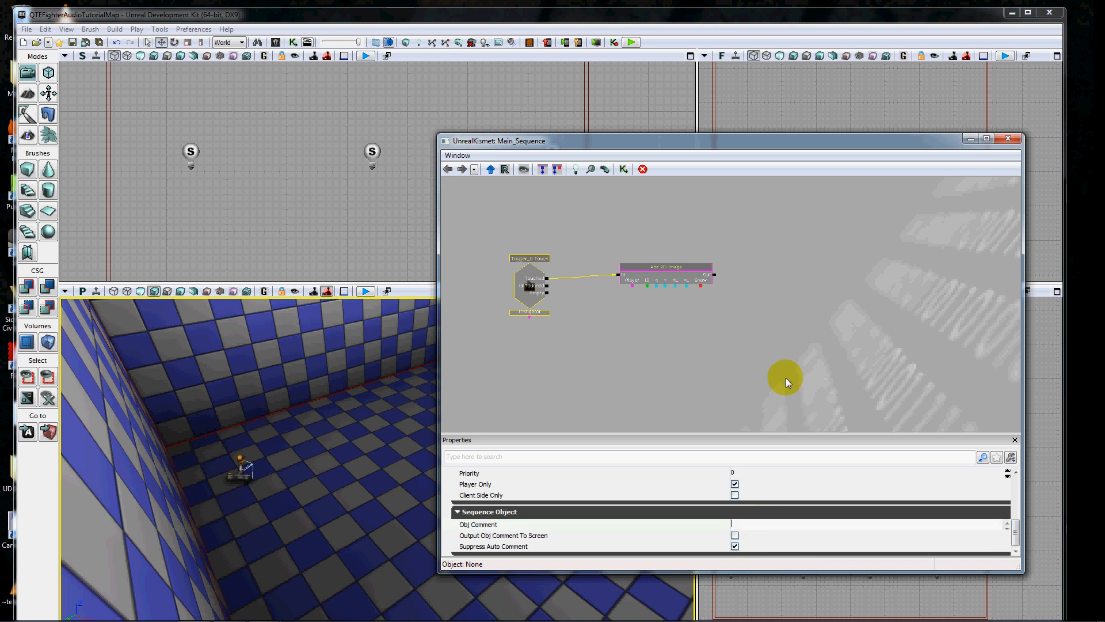
pyautogui.write('Triggered')
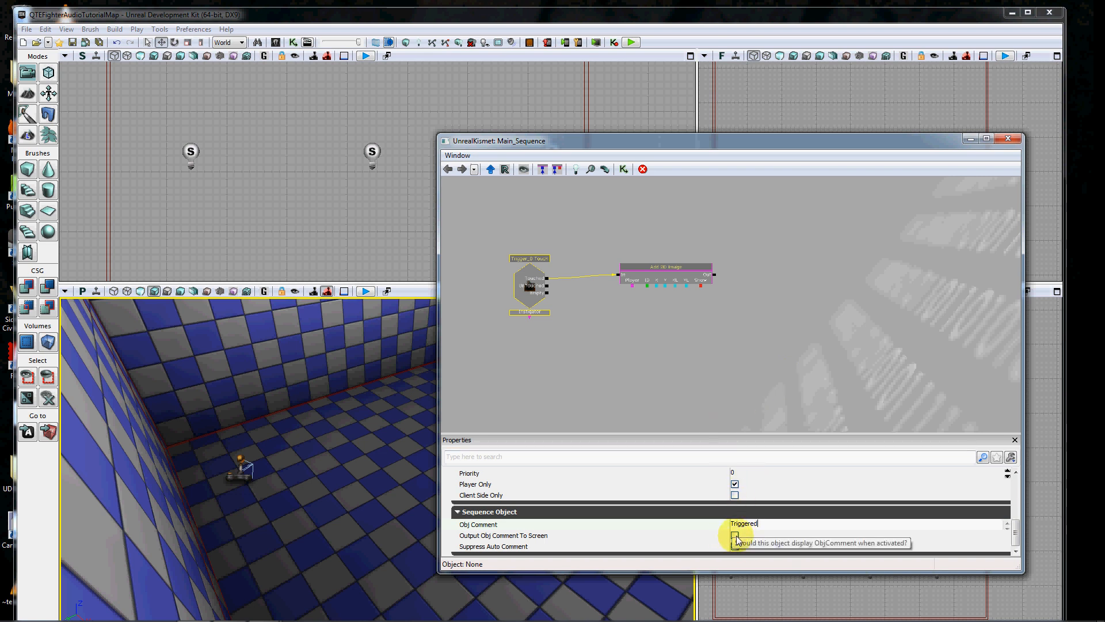
pyautogui.click(735, 536)
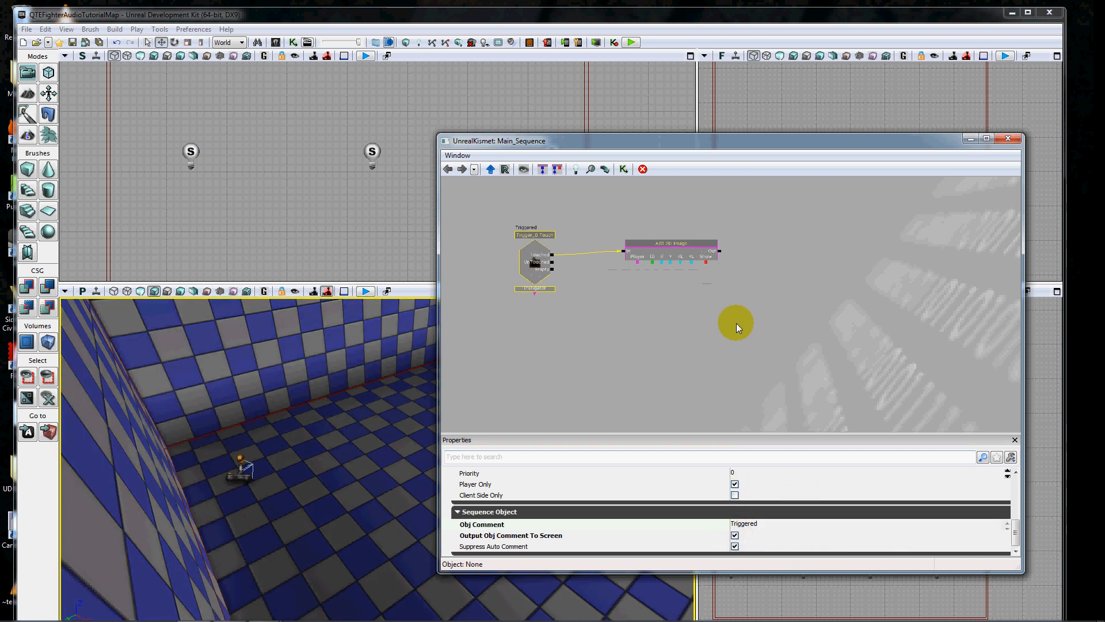
pyautogui.click(671, 244)
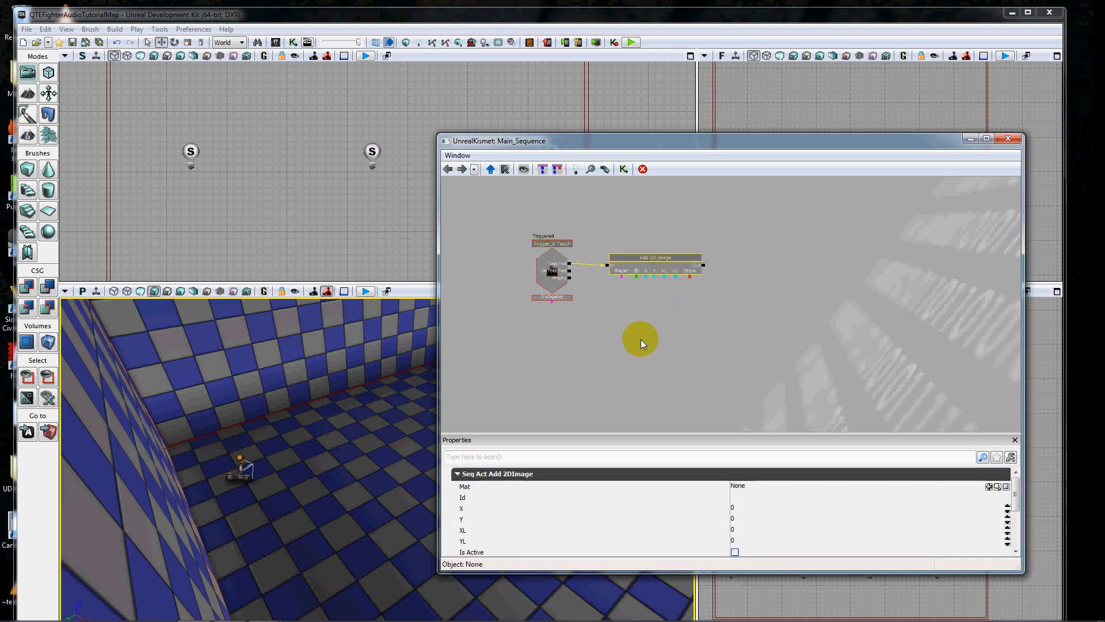
# Add a single-player Player variable linked from the Touch Instigator to Add 2D Image's Player input.
pyautogui.rightClick(610, 311)
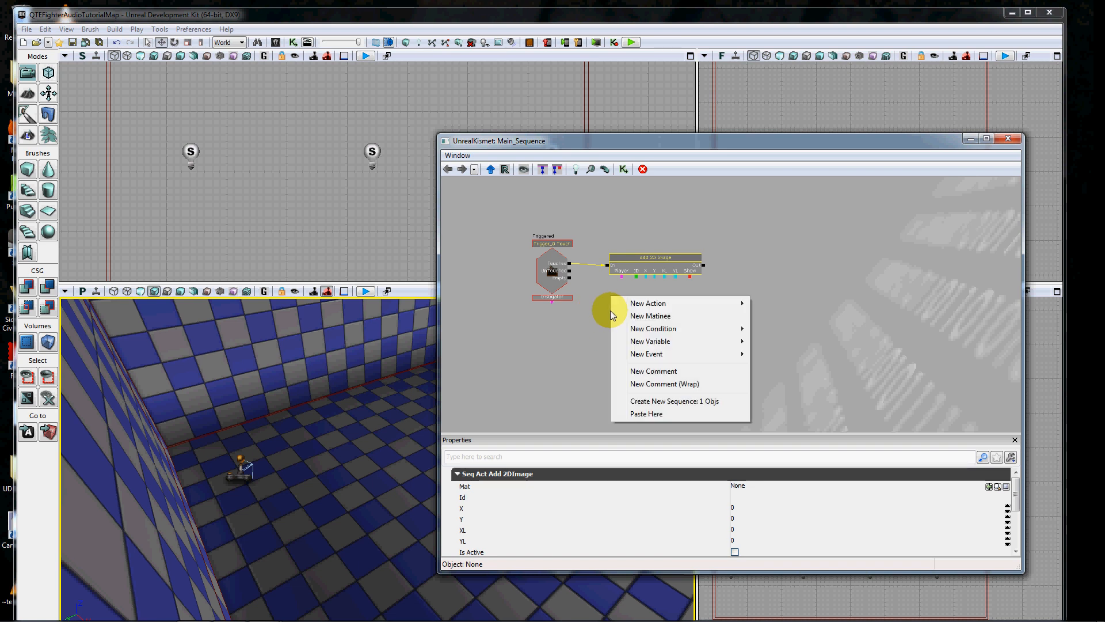
pyautogui.moveTo(650, 341)
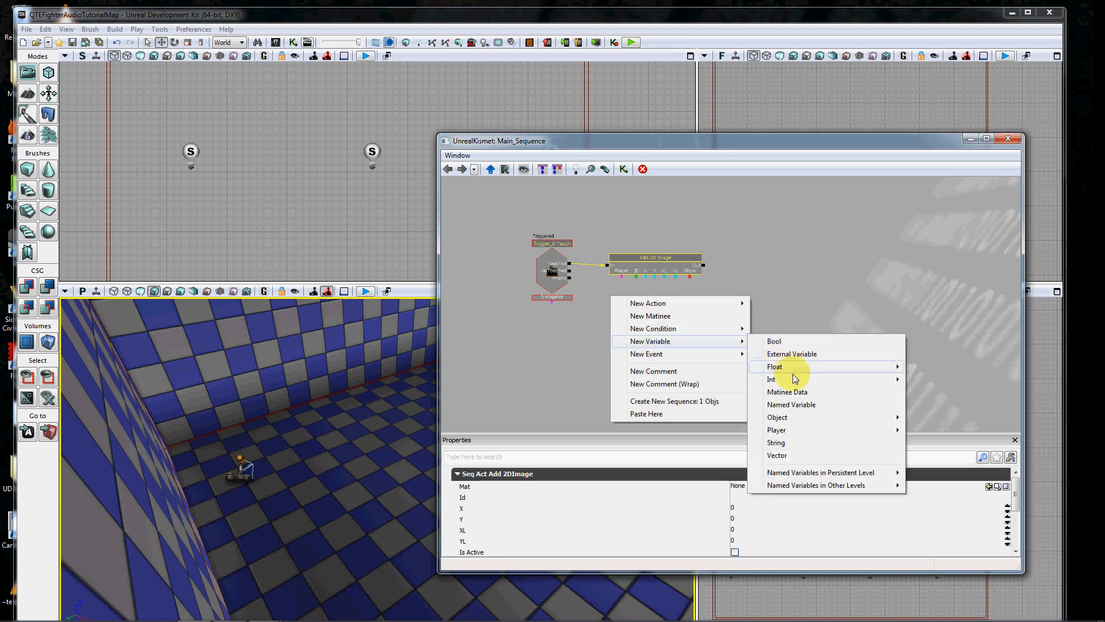
pyautogui.moveTo(776, 430)
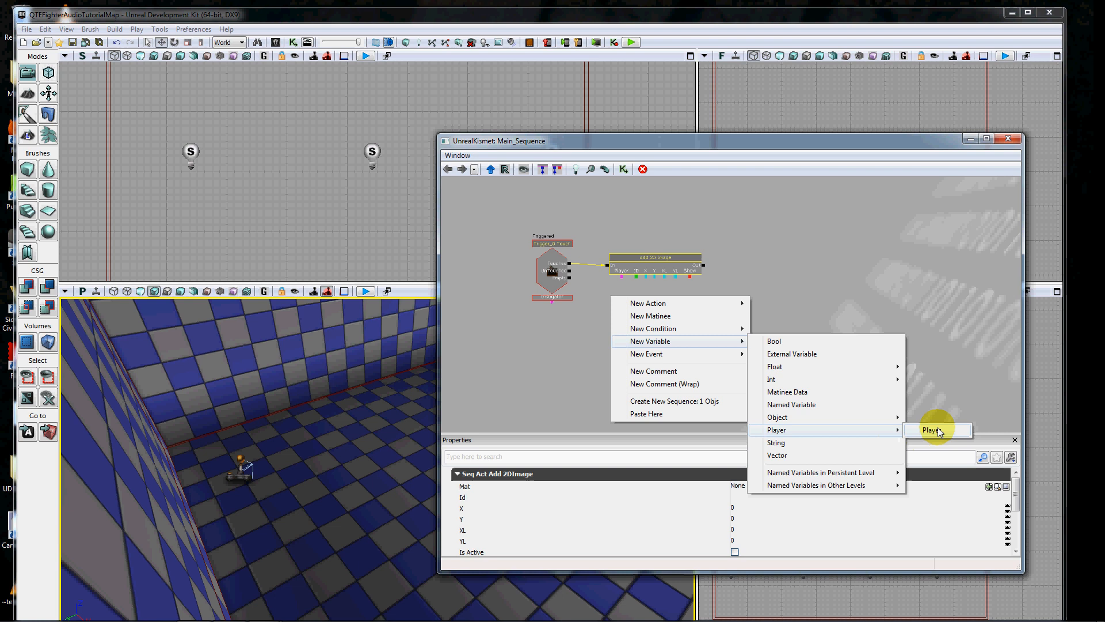
pyautogui.click(936, 431)
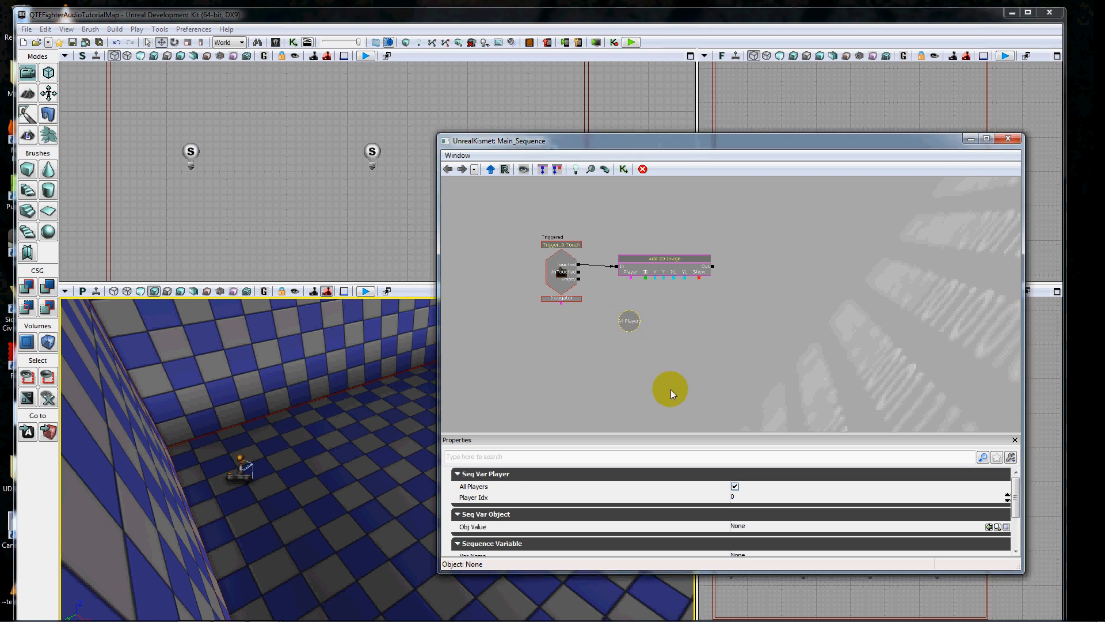
pyautogui.moveTo(739, 488)
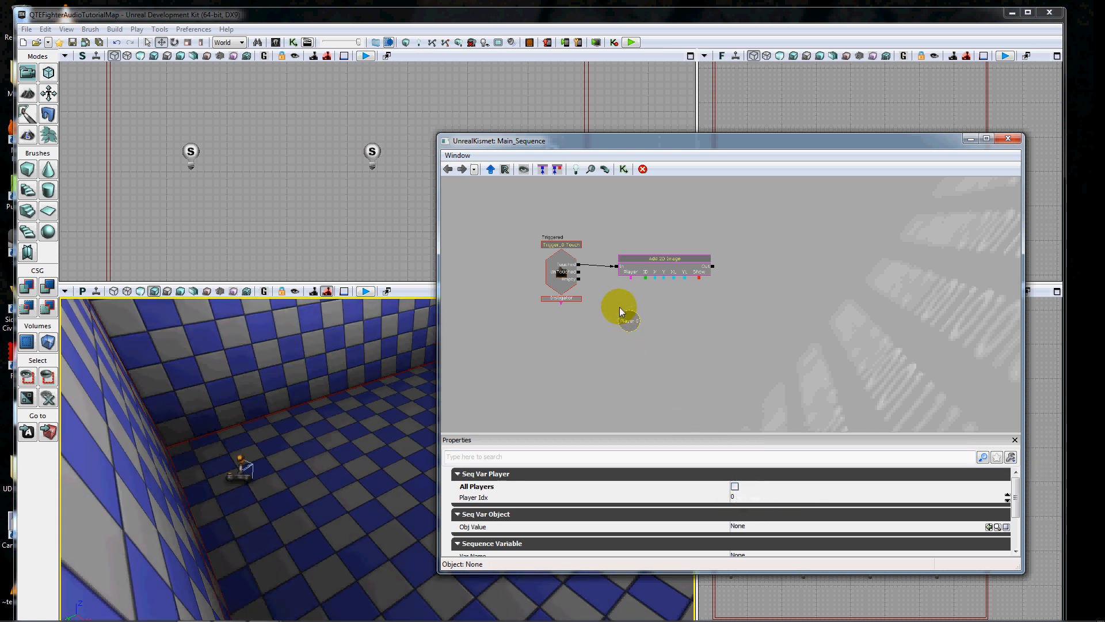
pyautogui.moveTo(620, 309); pyautogui.dragTo(577, 324)
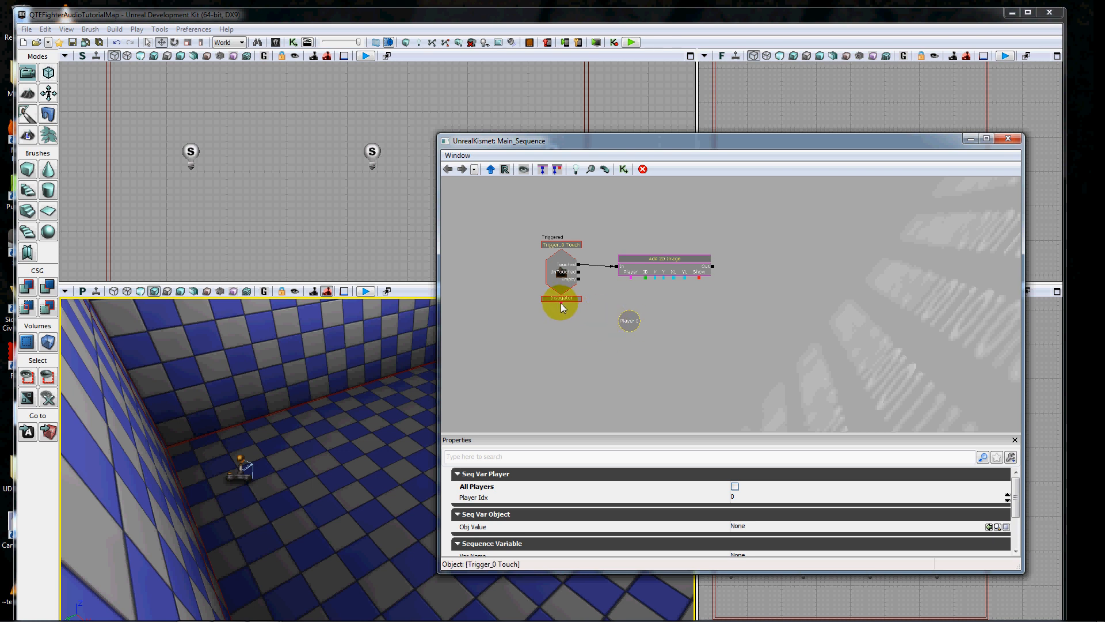
pyautogui.moveTo(560, 303); pyautogui.dragTo(663, 335)
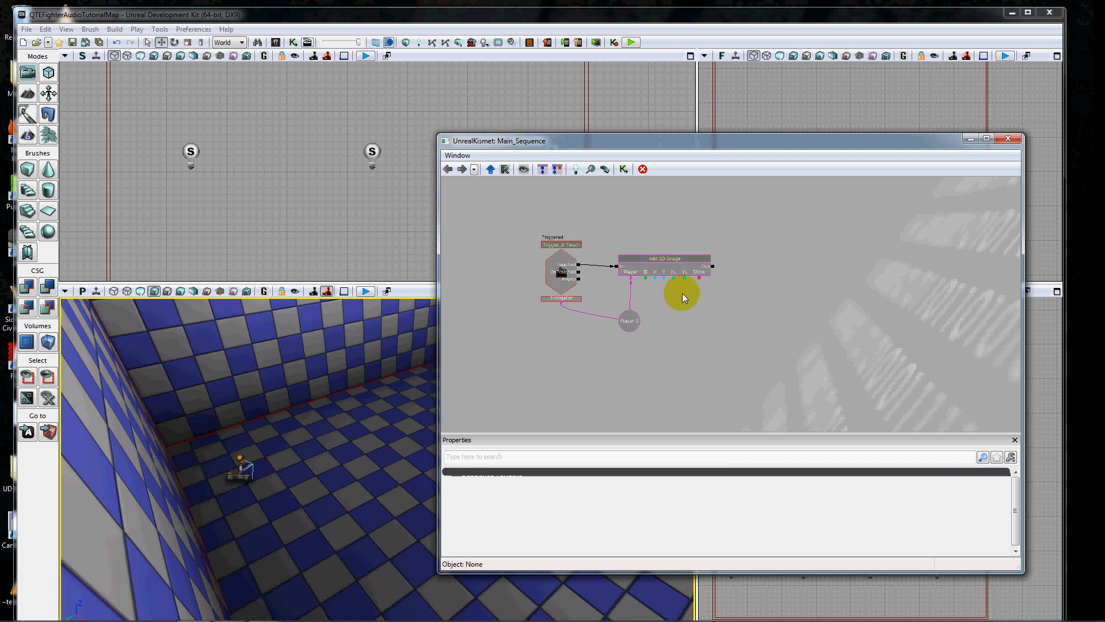
pyautogui.click(664, 257)
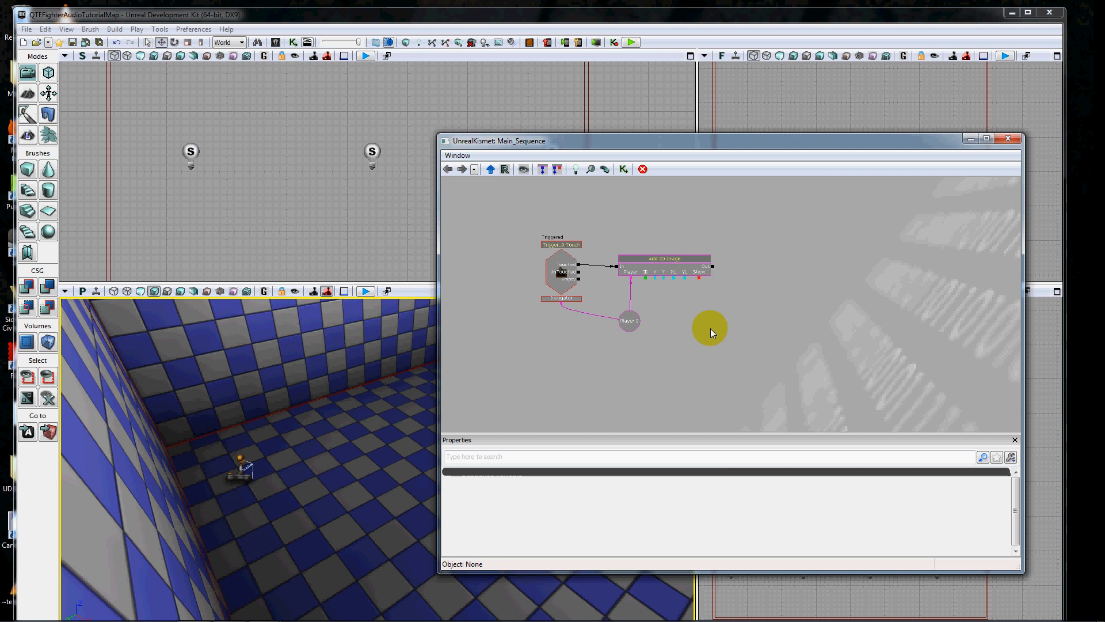
pyautogui.click(664, 258)
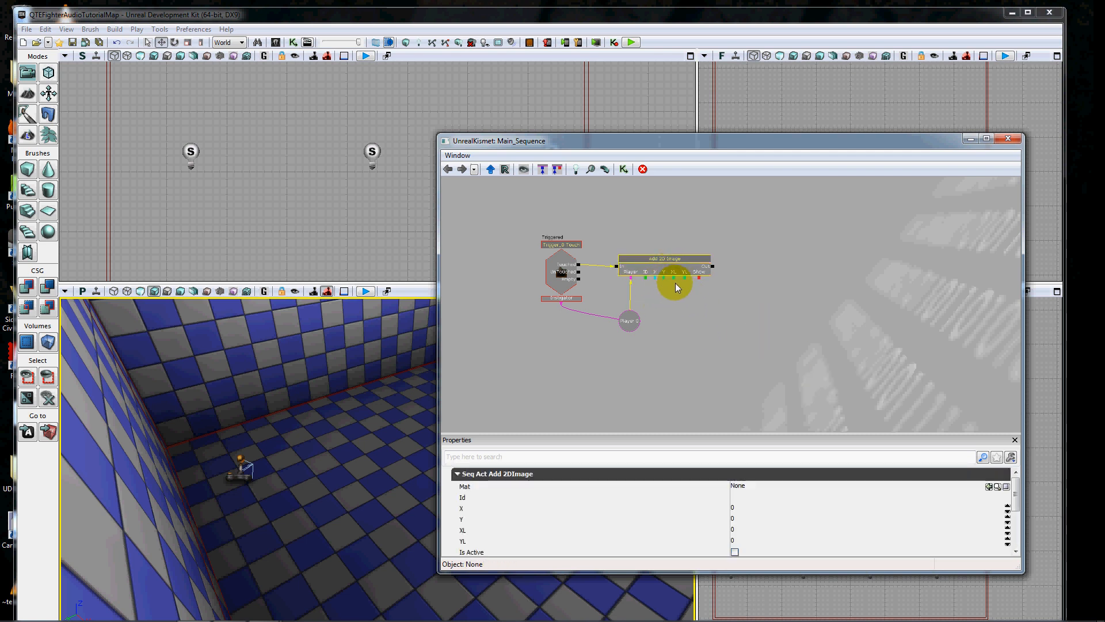
# Select the Add 2D Image node to show its Properties panel.
pyautogui.click(672, 277)
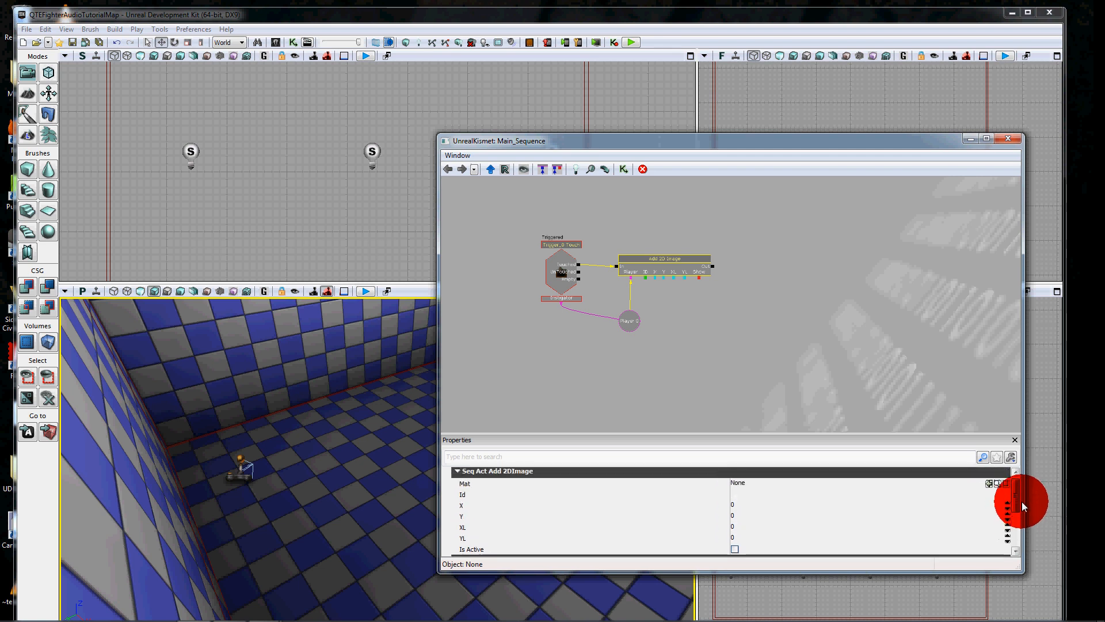
pyautogui.moveTo(891, 429)
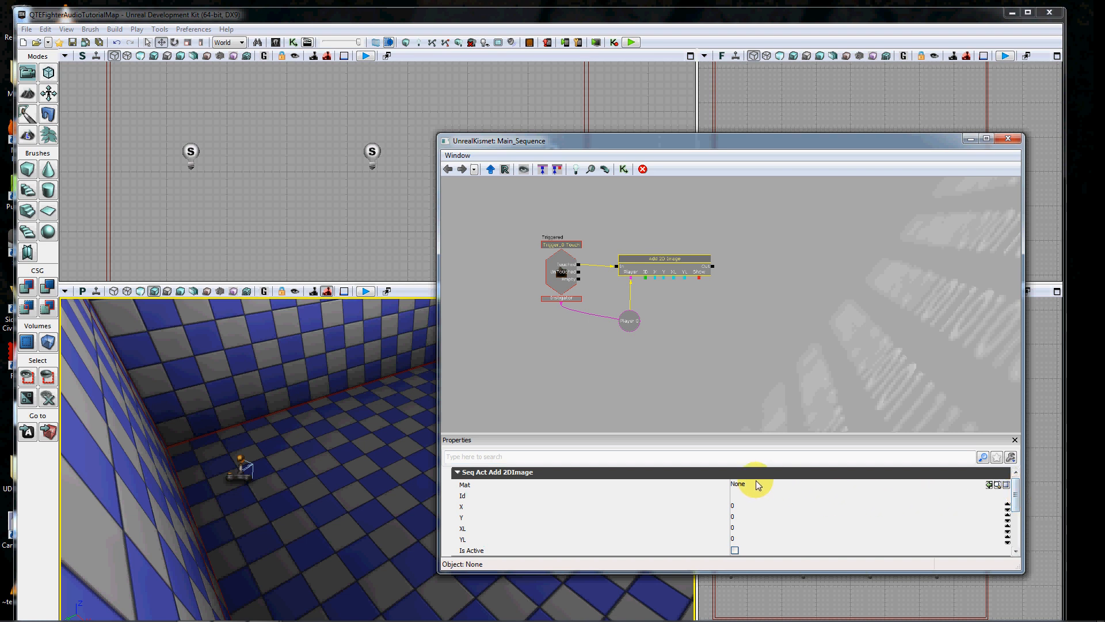
pyautogui.moveTo(307, 236)
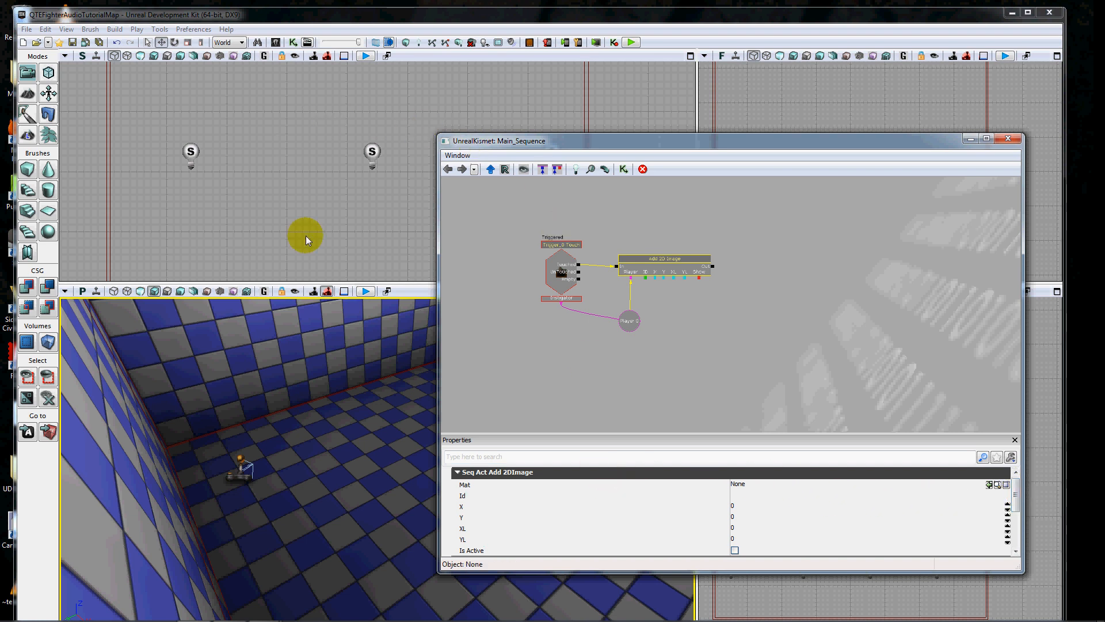
pyautogui.moveTo(739, 283)
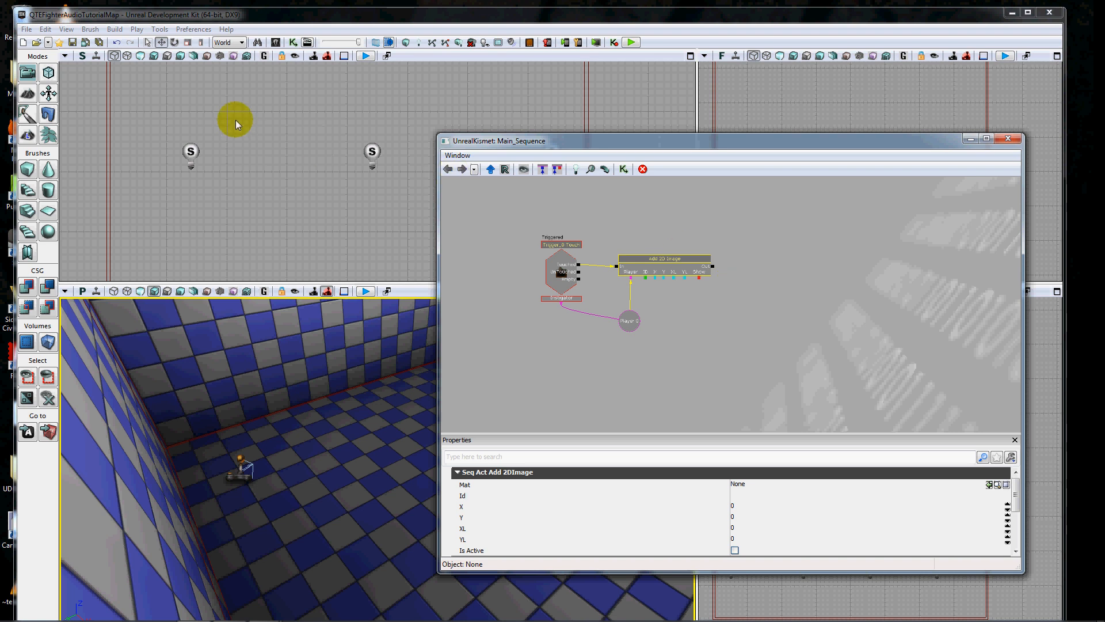
pyautogui.moveTo(256, 119)
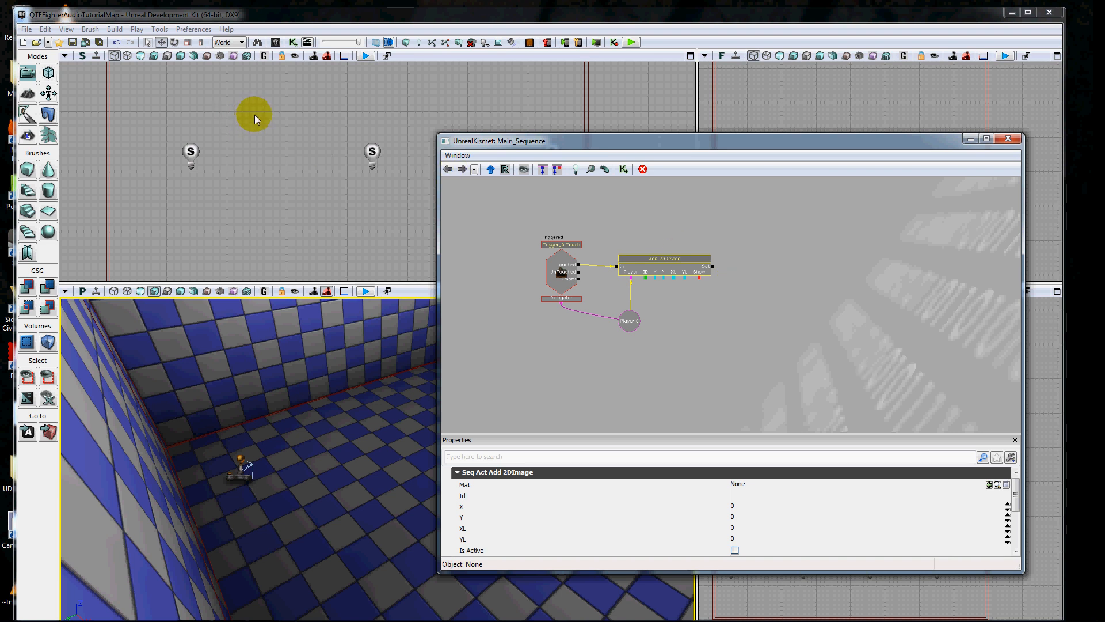
pyautogui.moveTo(275, 42)
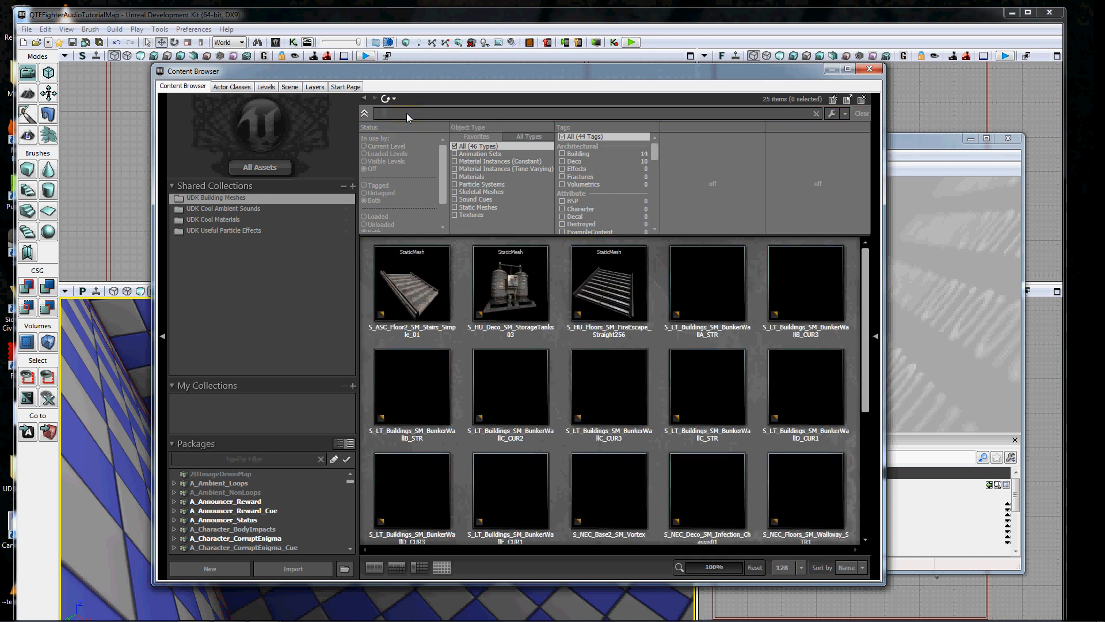
# Search the Content Browser for 'uparrow' materials and pick the red upArrowTrans_Mat.
pyautogui.write('uparrow')
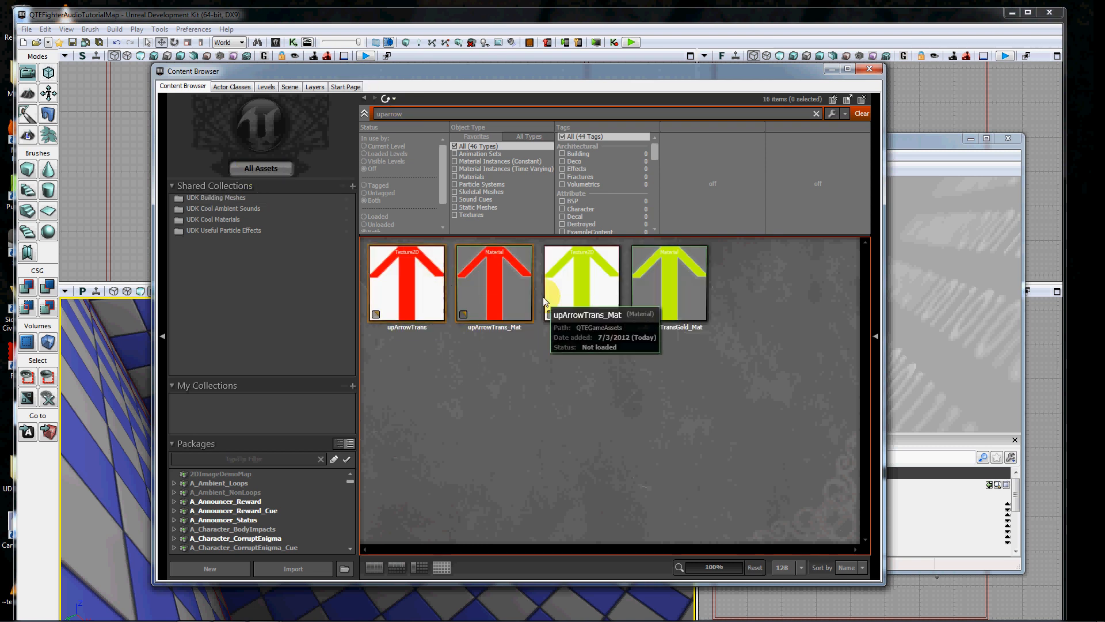
pyautogui.moveTo(579, 295)
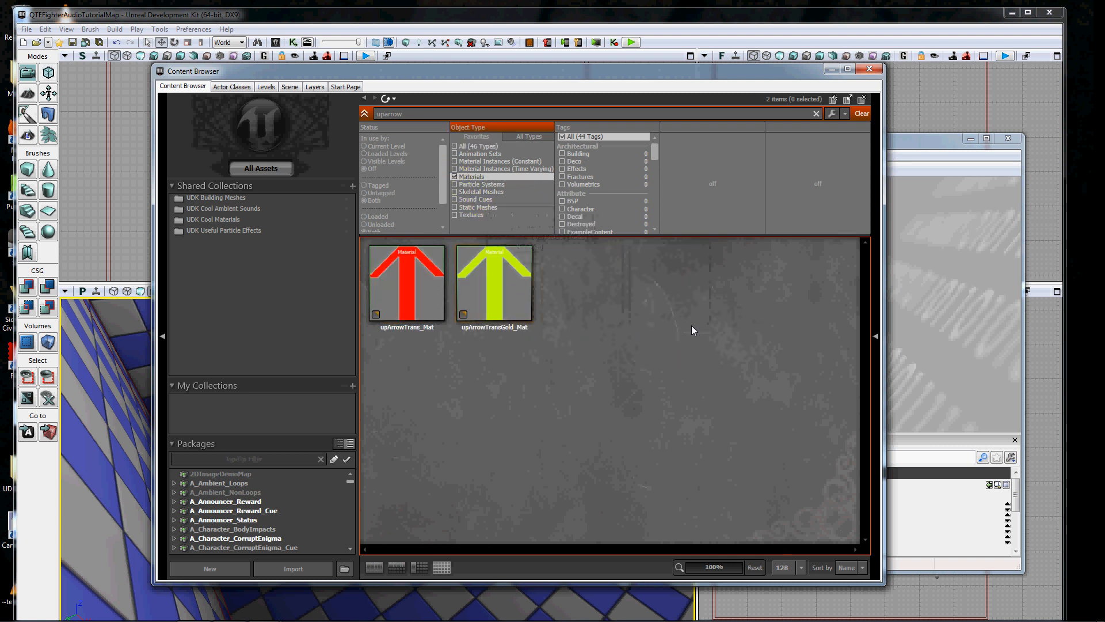
pyautogui.moveTo(583, 317)
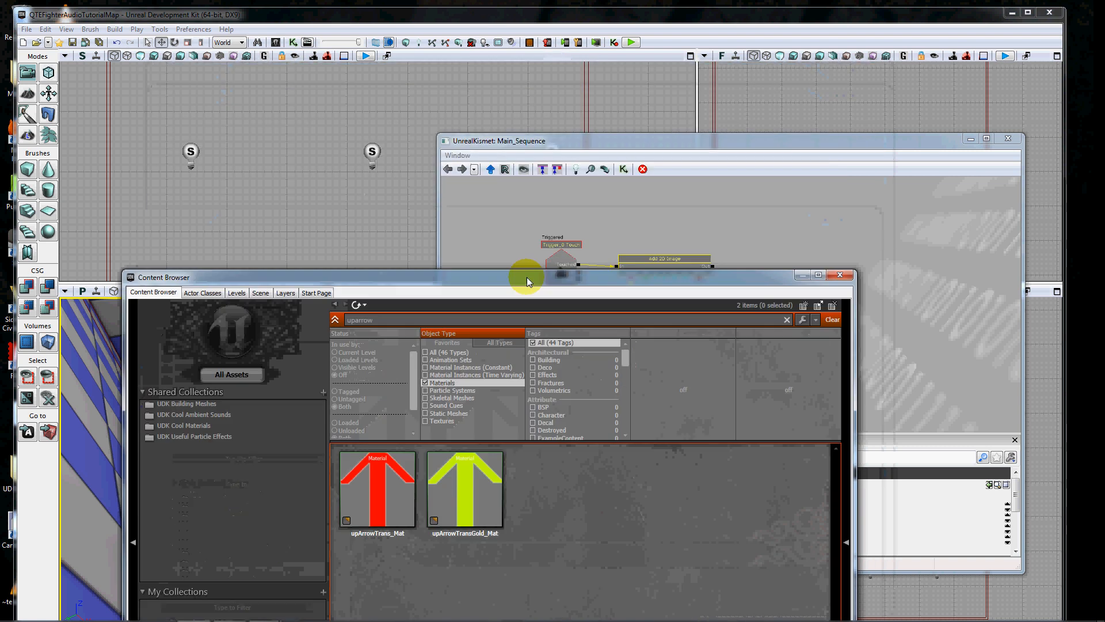
pyautogui.moveTo(527, 276); pyautogui.dragTo(554, 105)
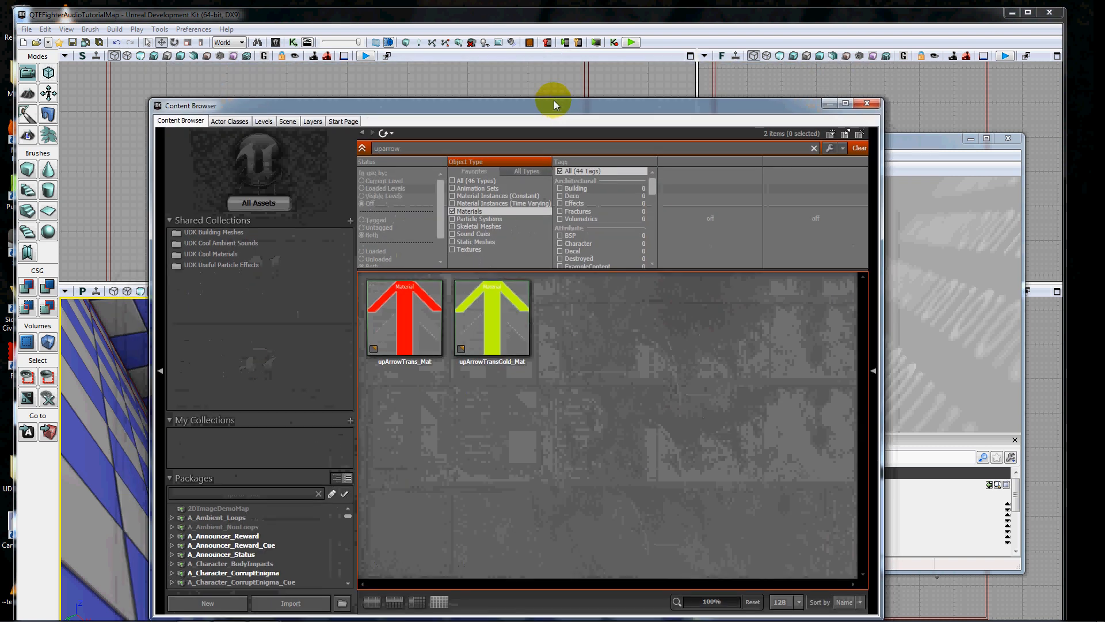
pyautogui.moveTo(553, 104); pyautogui.dragTo(594, 82)
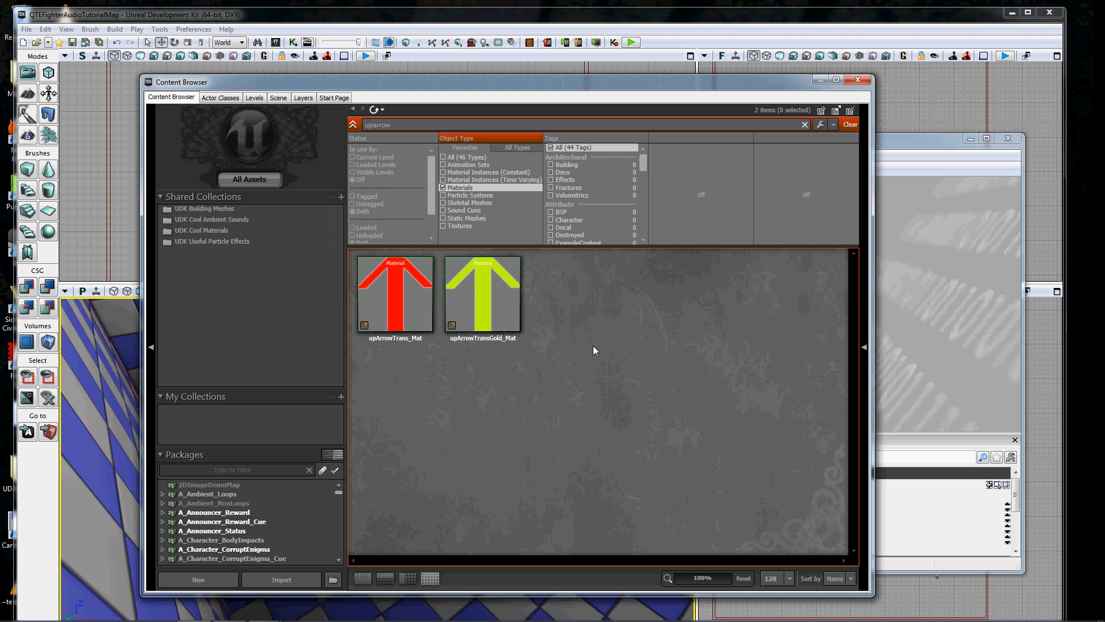
pyautogui.moveTo(453, 387)
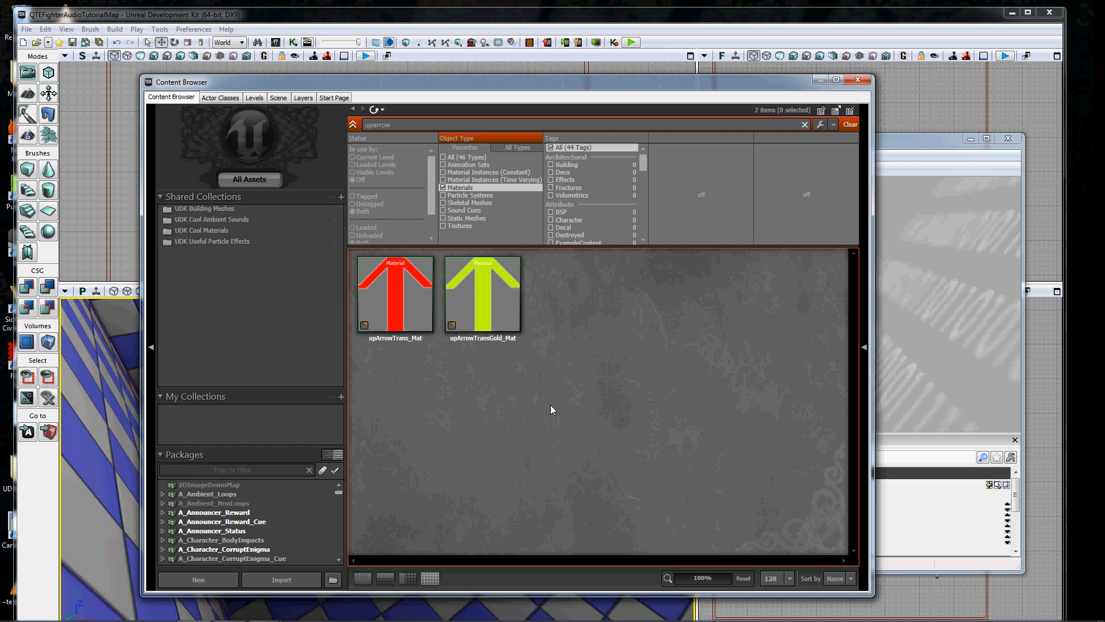
pyautogui.moveTo(543, 448)
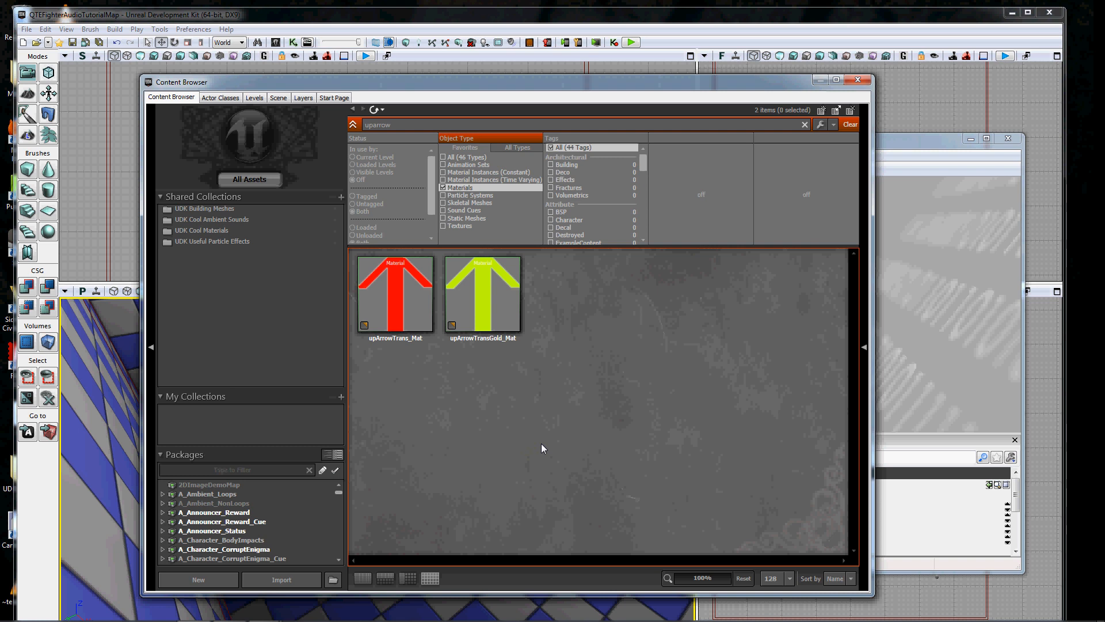
pyautogui.click(395, 294)
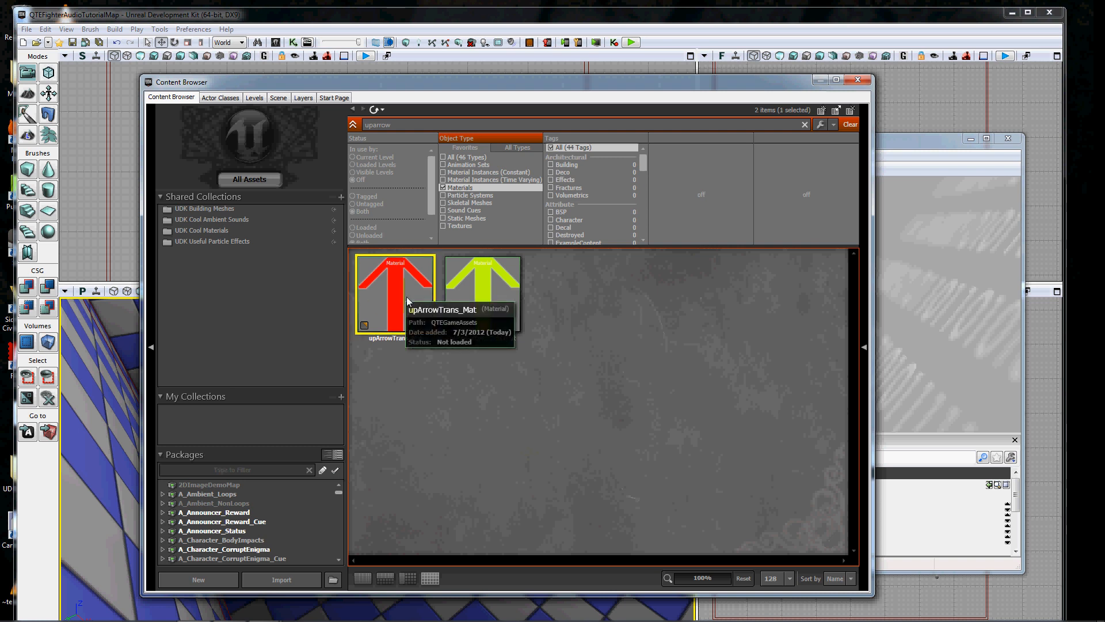
pyautogui.doubleClick(393, 292)
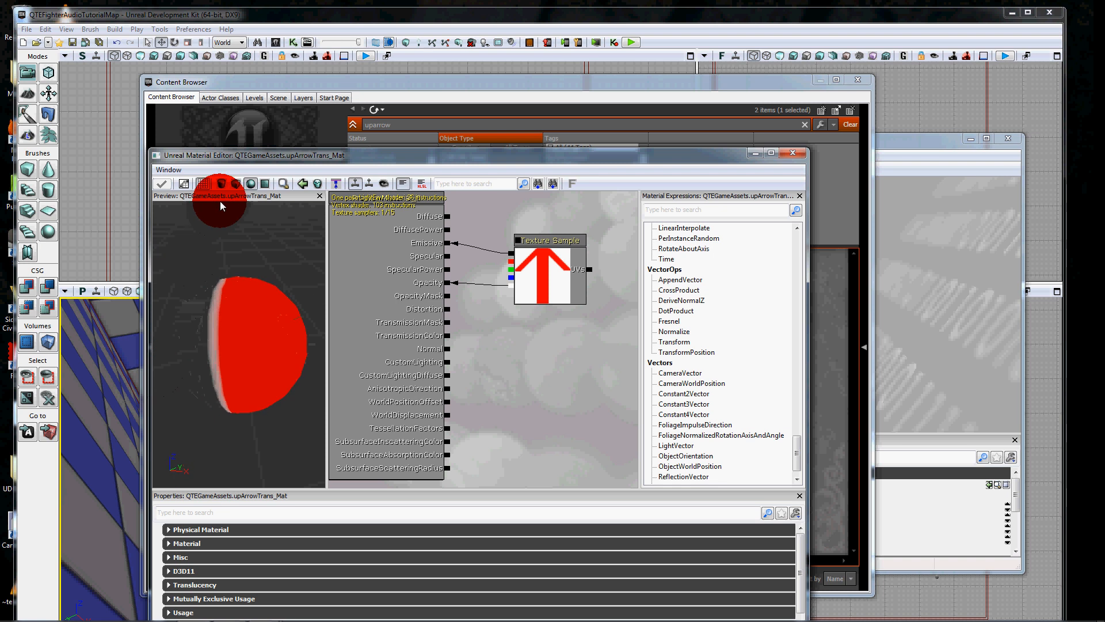
pyautogui.moveTo(222, 205); pyautogui.dragTo(246, 395)
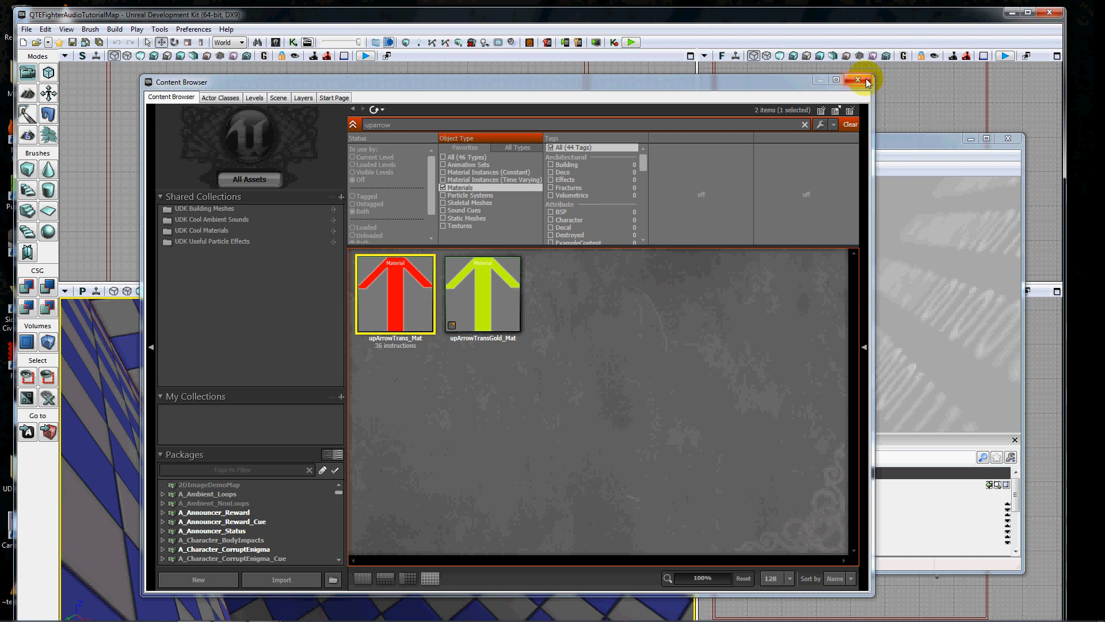
# Close the Content Browser and assign upArrowTrans_Mat to the Add 2D Image Mat field.
pyautogui.click(856, 80)
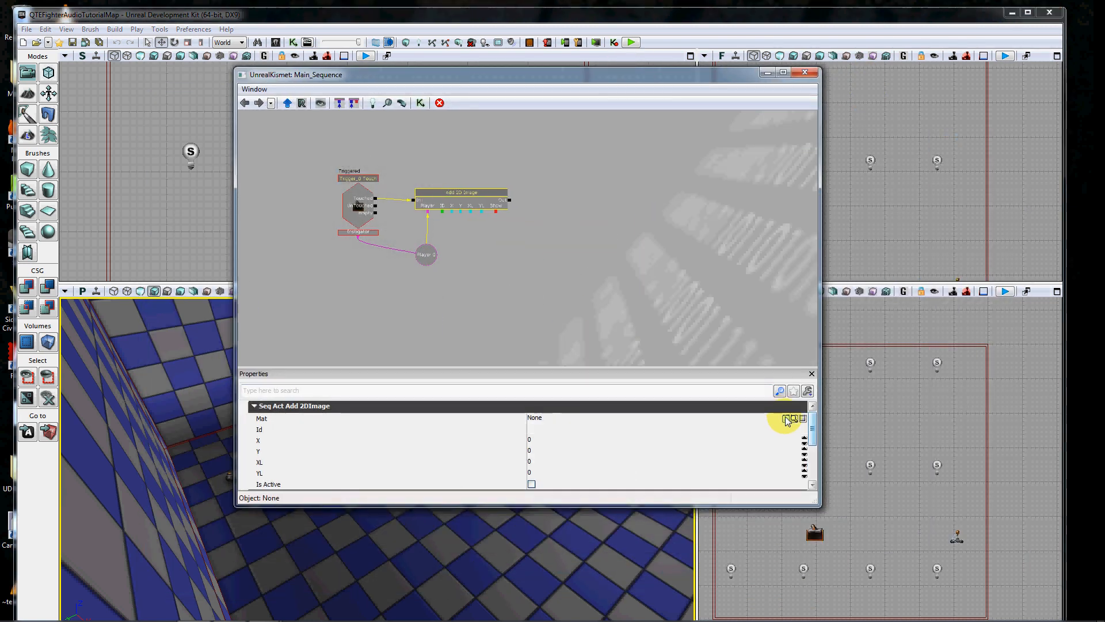
pyautogui.click(787, 419)
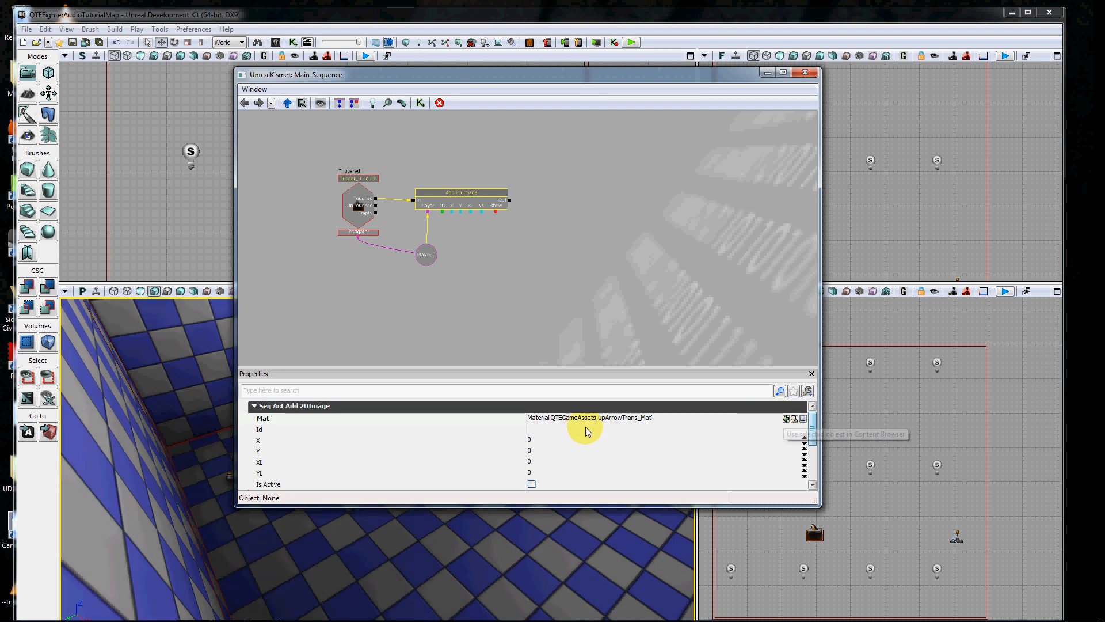
pyautogui.moveTo(747, 404)
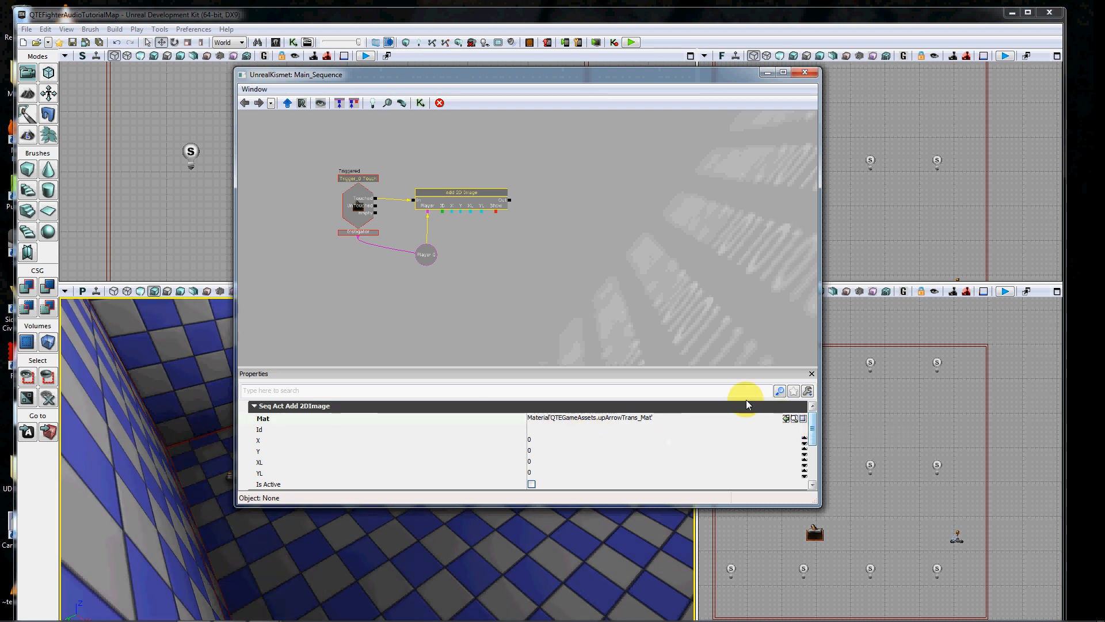
pyautogui.moveTo(693, 427)
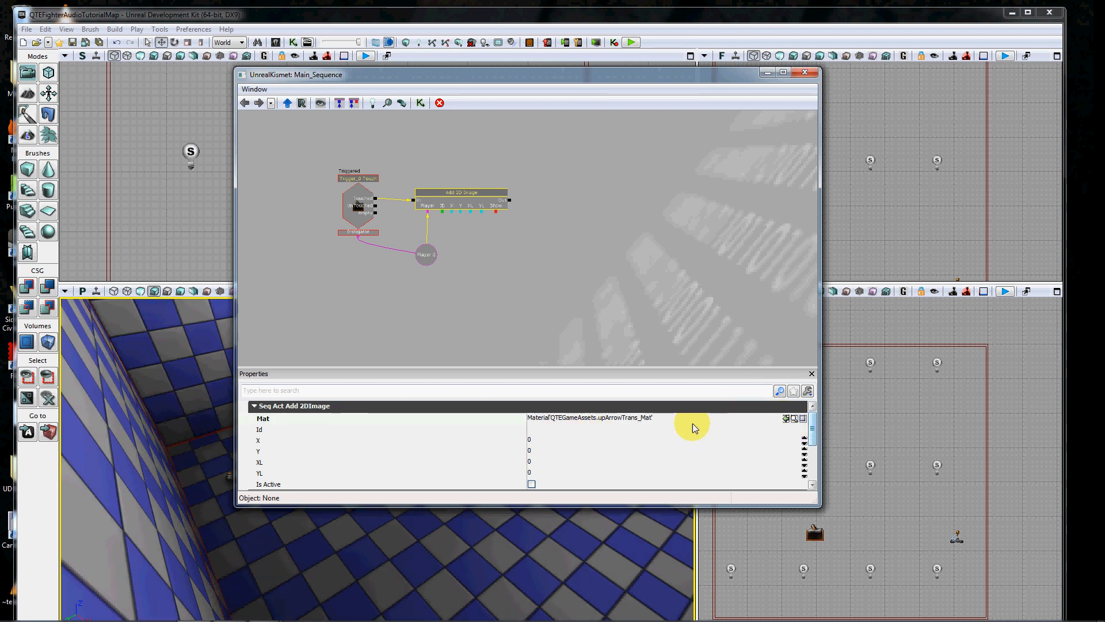
pyautogui.moveTo(638, 424)
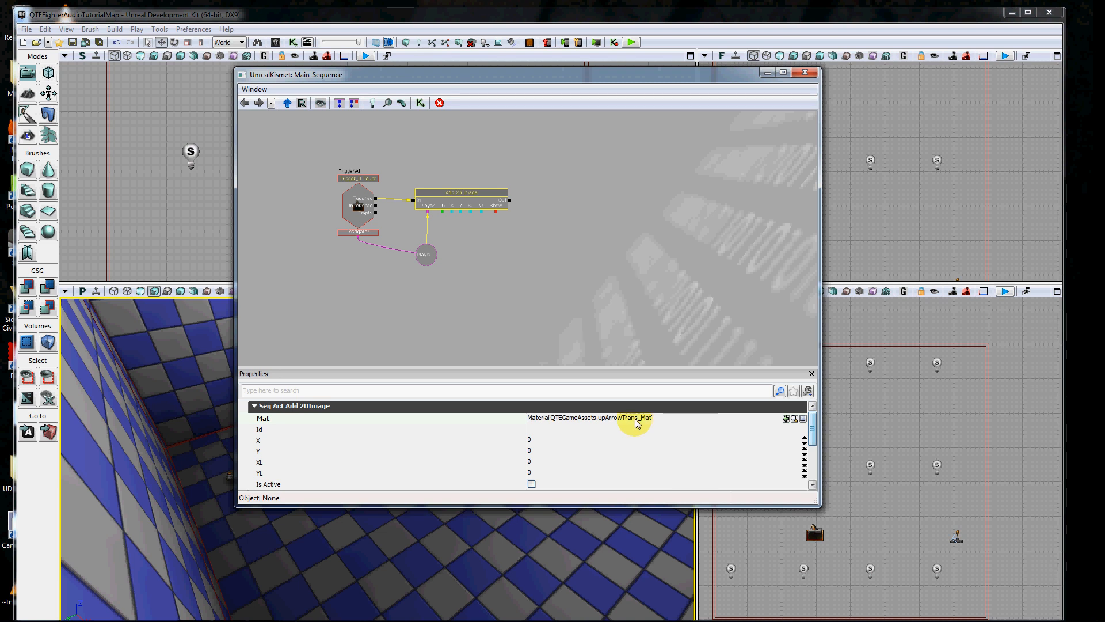
pyautogui.moveTo(595, 446)
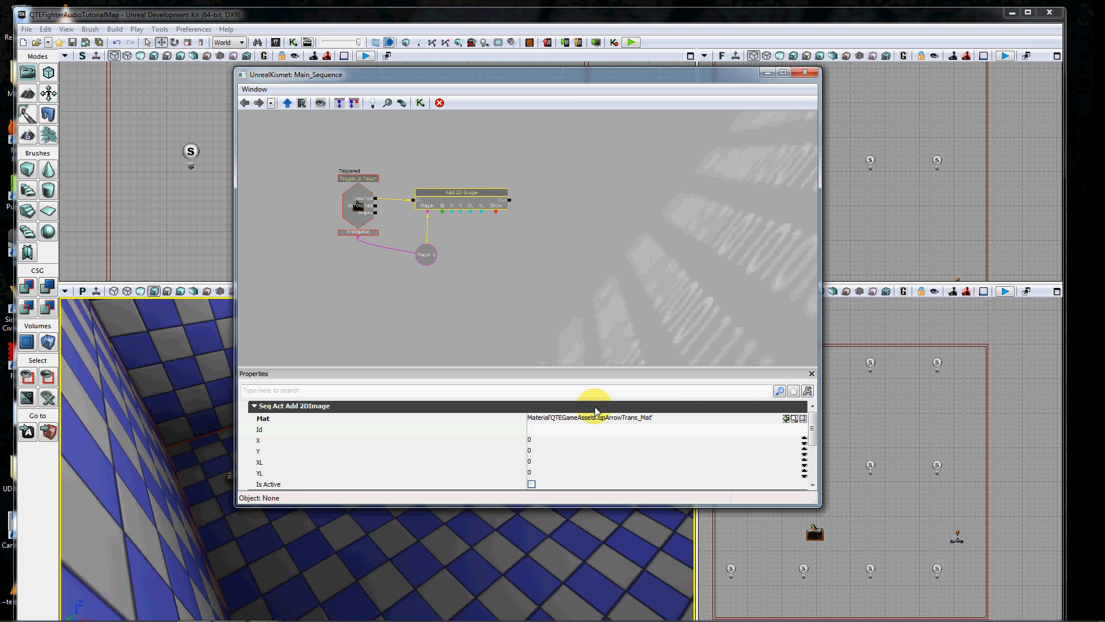
# Set the image Id to UpArrow, position 400×300, size 64×64, and tick Is Active.
pyautogui.write('U')
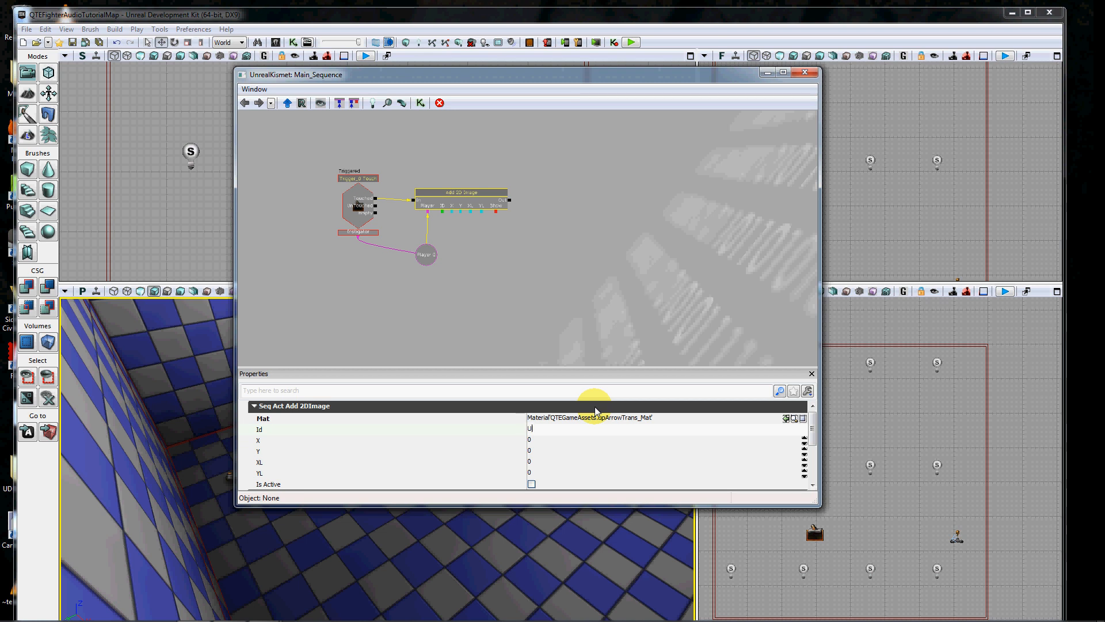
pyautogui.write('pArrow')
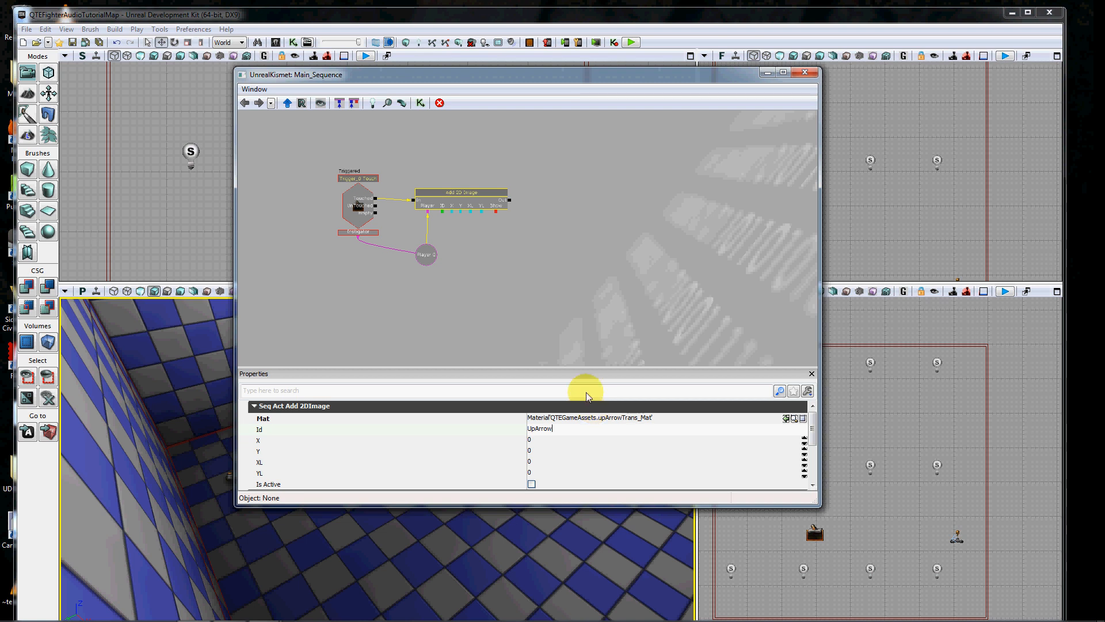
pyautogui.moveTo(539, 447)
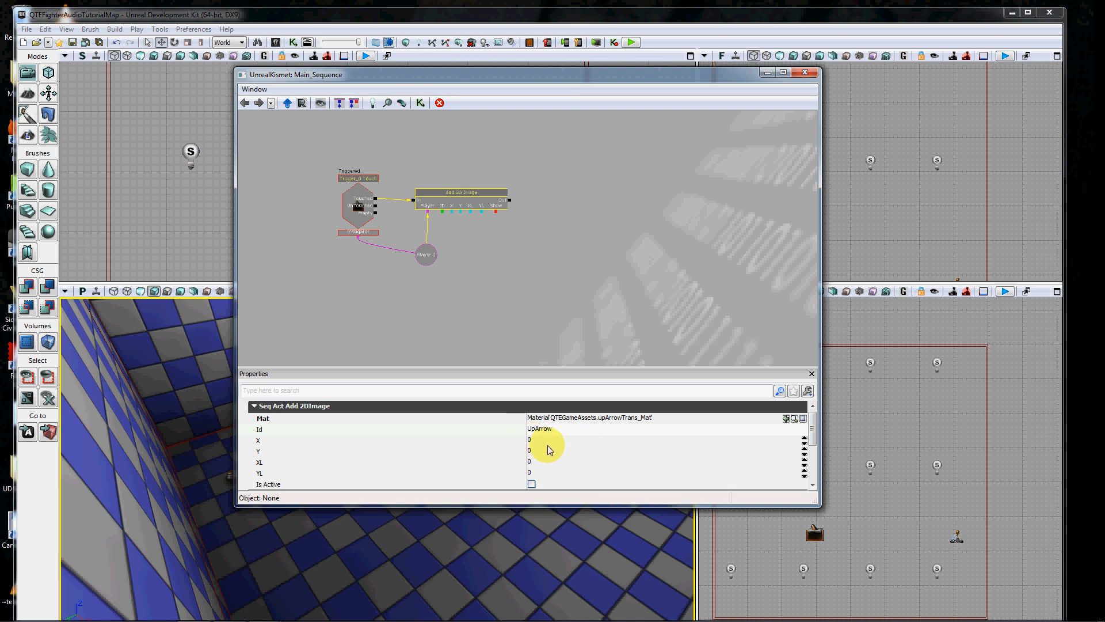
pyautogui.moveTo(552, 446)
pyautogui.write('400')
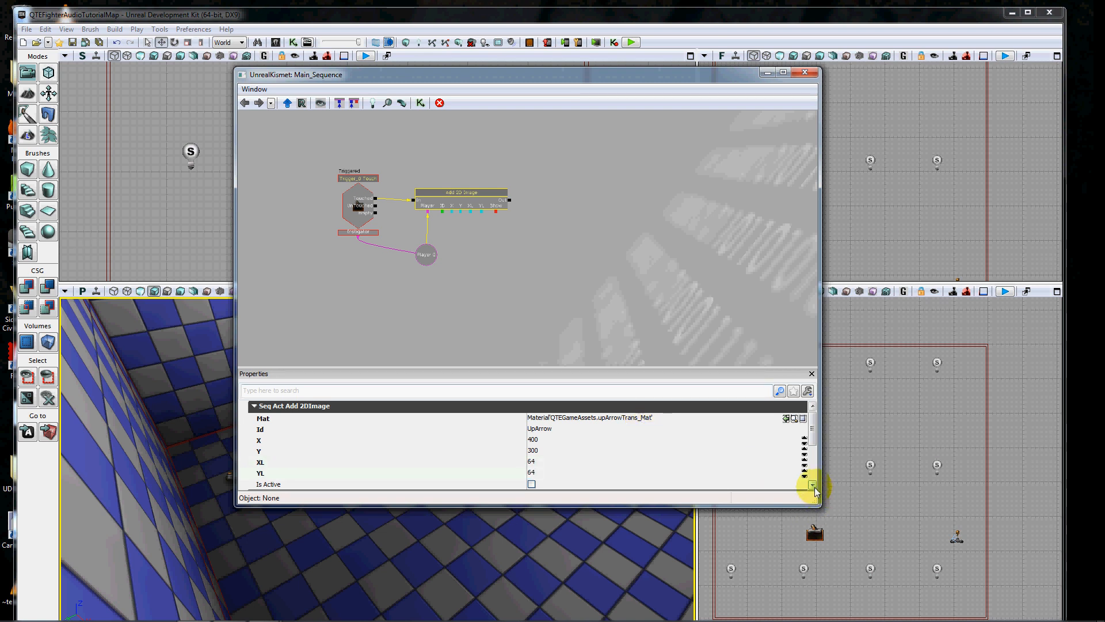
pyautogui.scroll(-3)
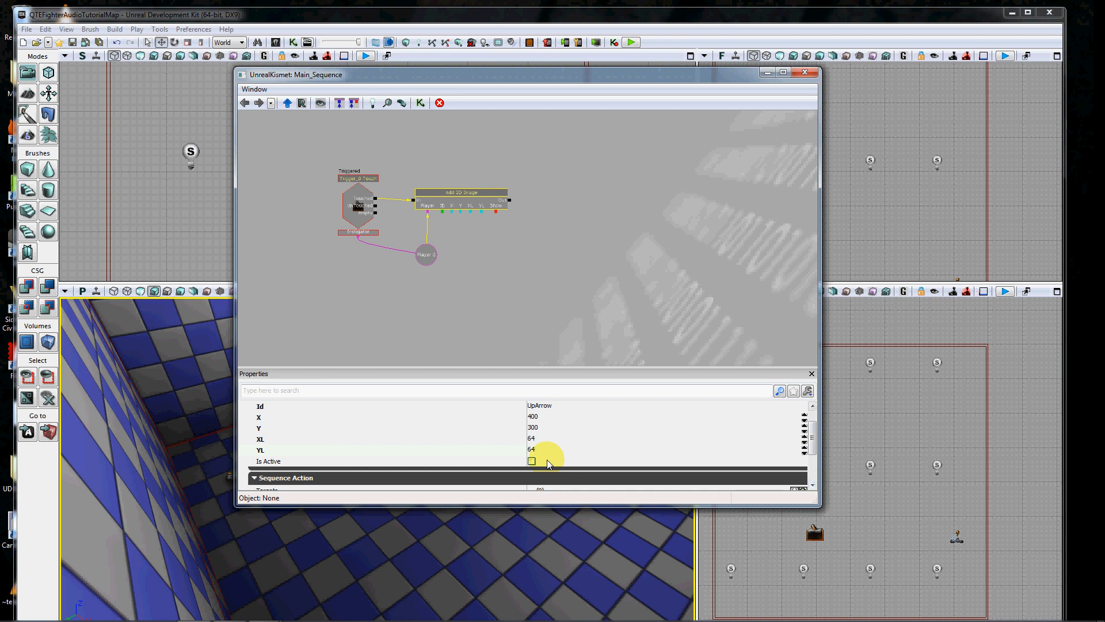
pyautogui.moveTo(531, 461)
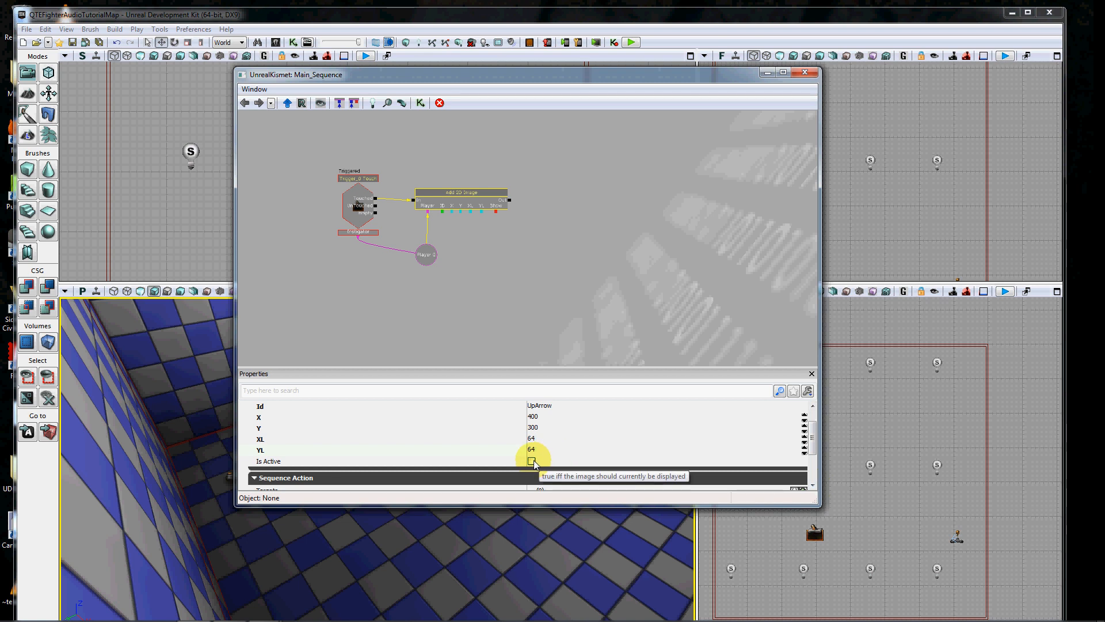
pyautogui.click(530, 460)
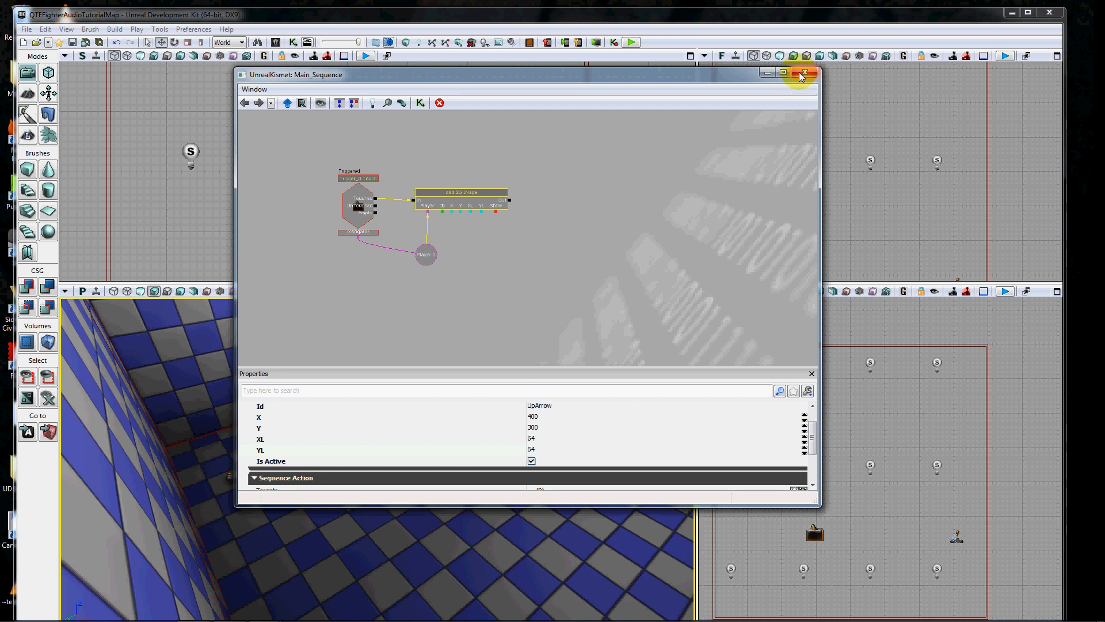
# Close the Kismet window and launch Play in Editor to preview the checkered room.
pyautogui.click(801, 74)
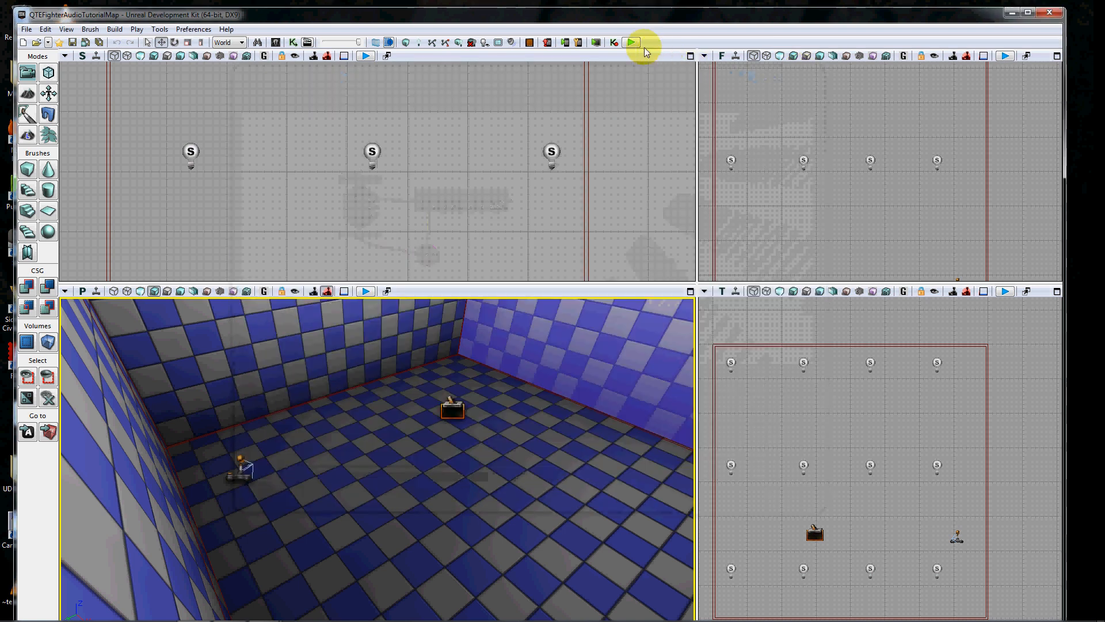
pyautogui.click(631, 42)
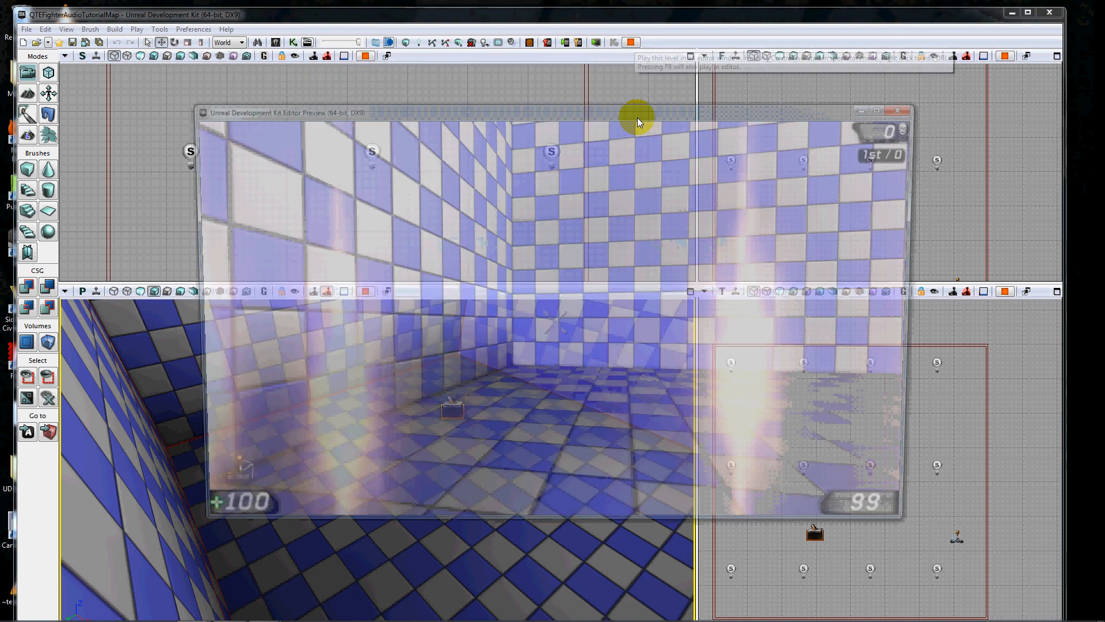